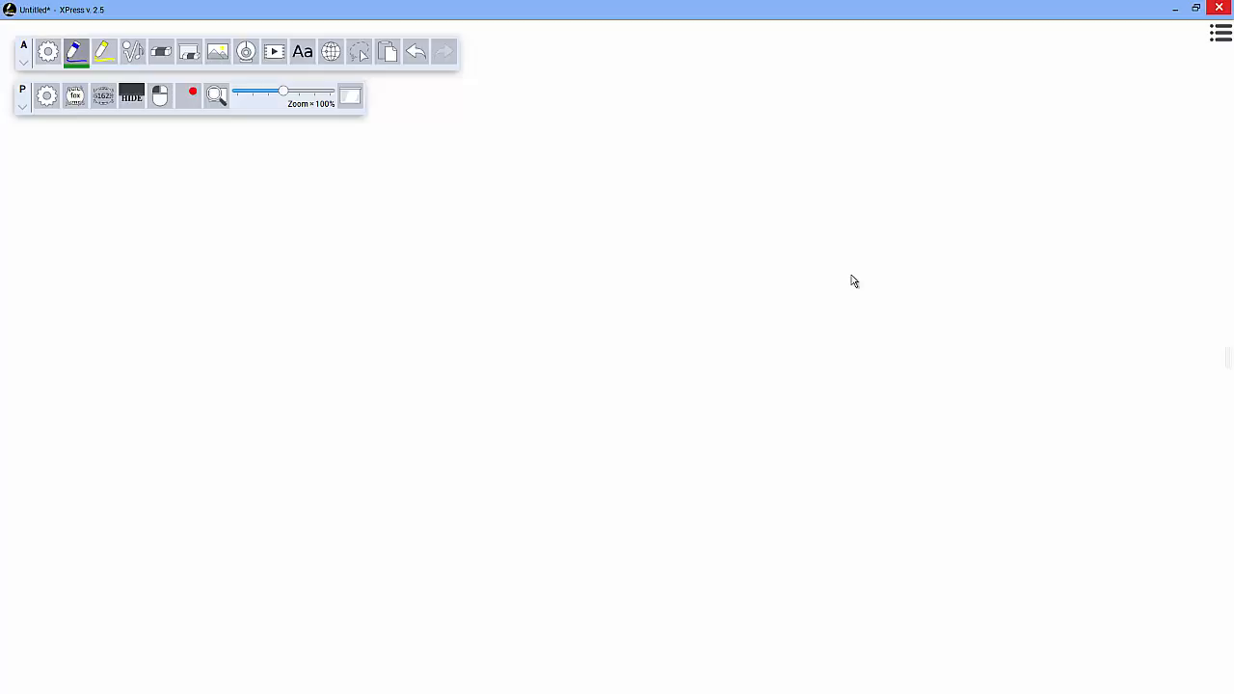
{"action": "mouse_move", "coordinate": [825, 286]}
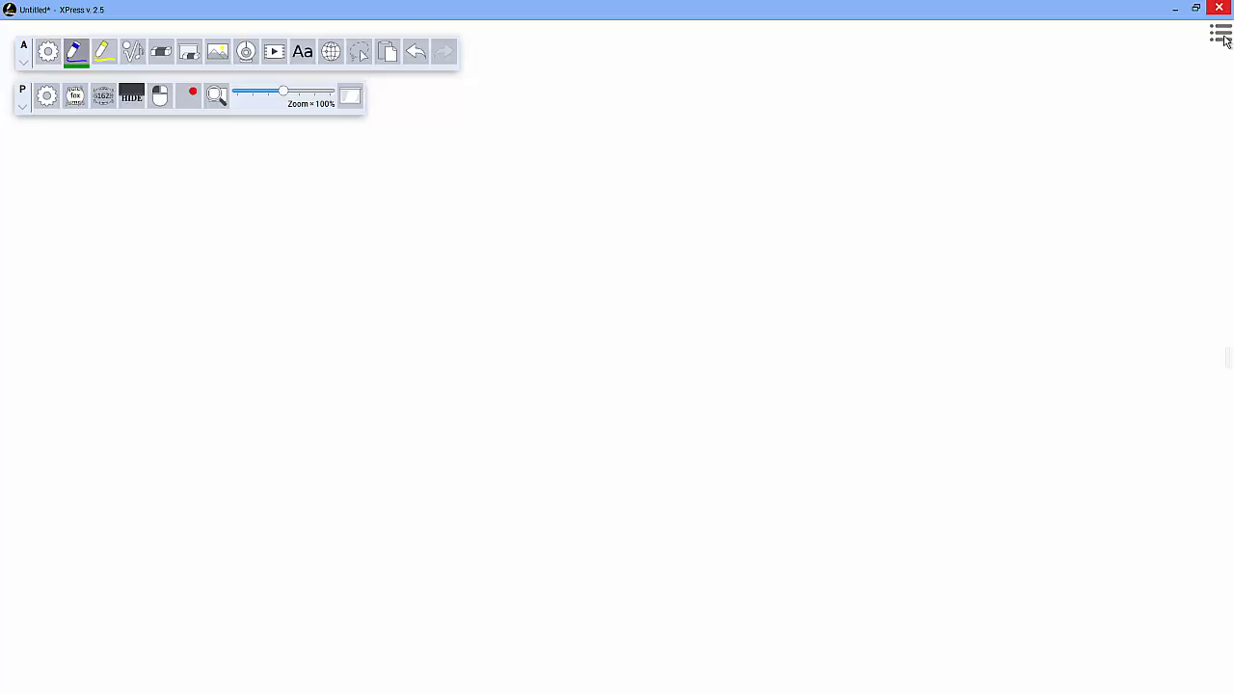
Sign in with Google from Accounts, allow Drive access, and close the settings panel.
{"action": "left_click", "coordinate": [1221, 32]}
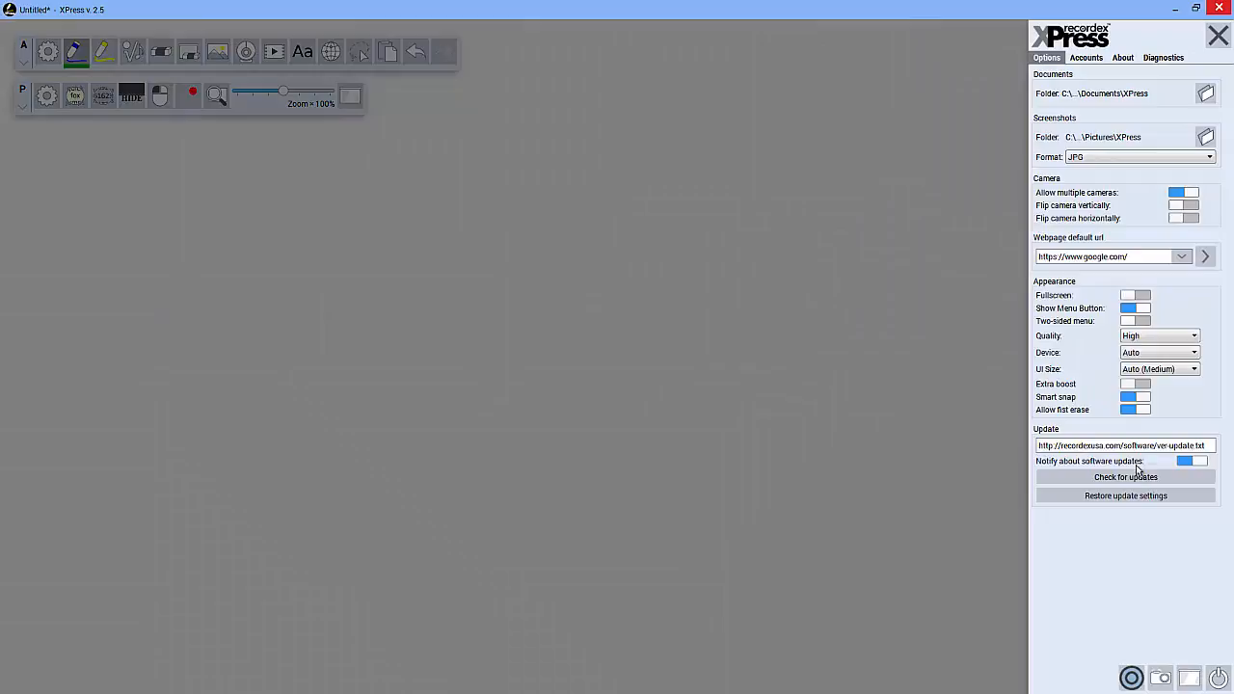
{"action": "left_click", "coordinate": [1086, 56]}
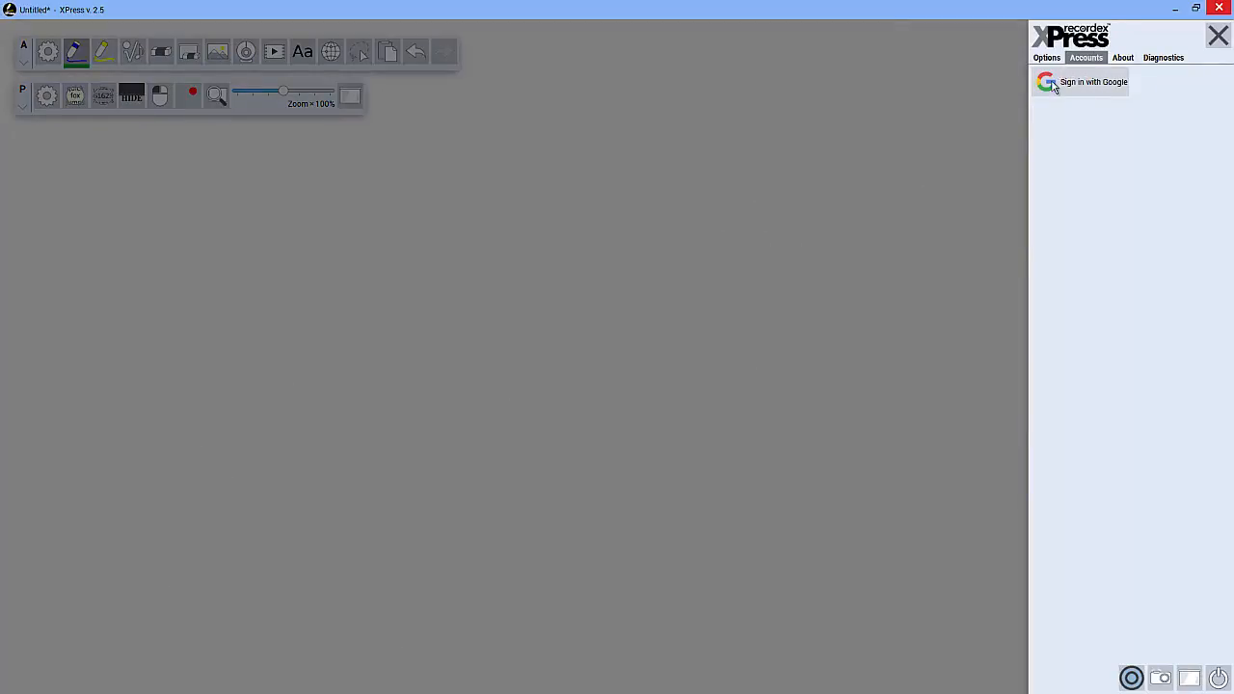
{"action": "left_click", "coordinate": [1092, 82]}
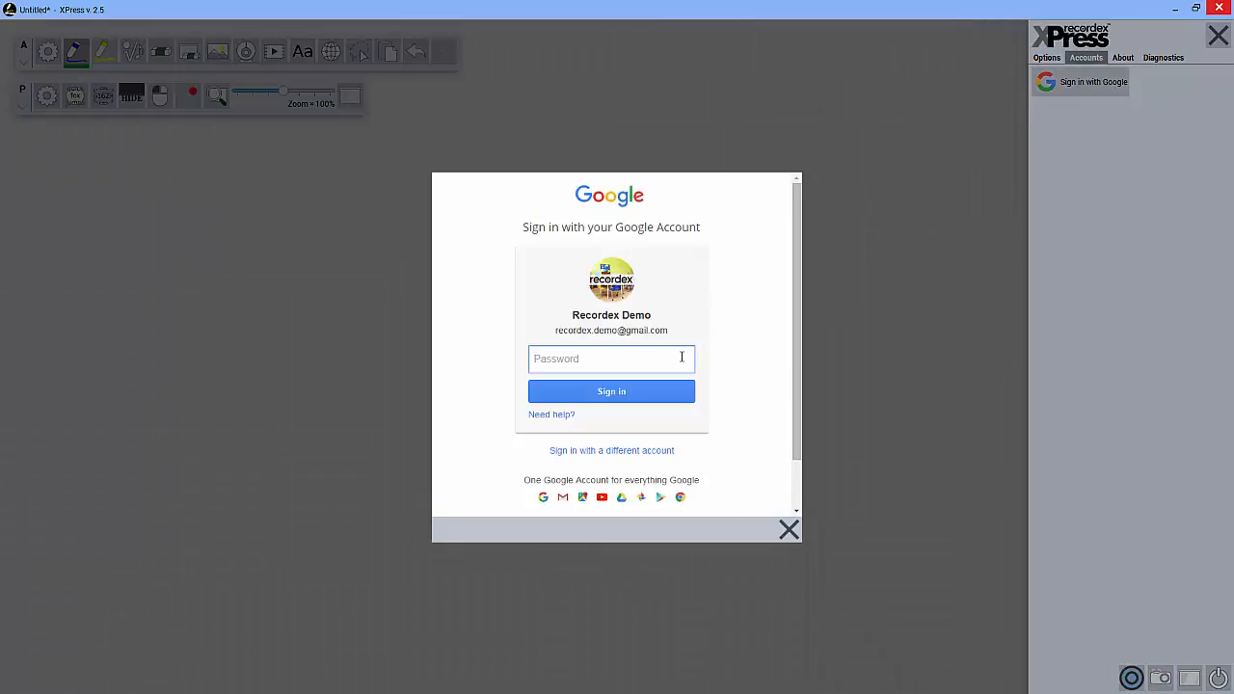
{"action": "left_click", "coordinate": [611, 359]}
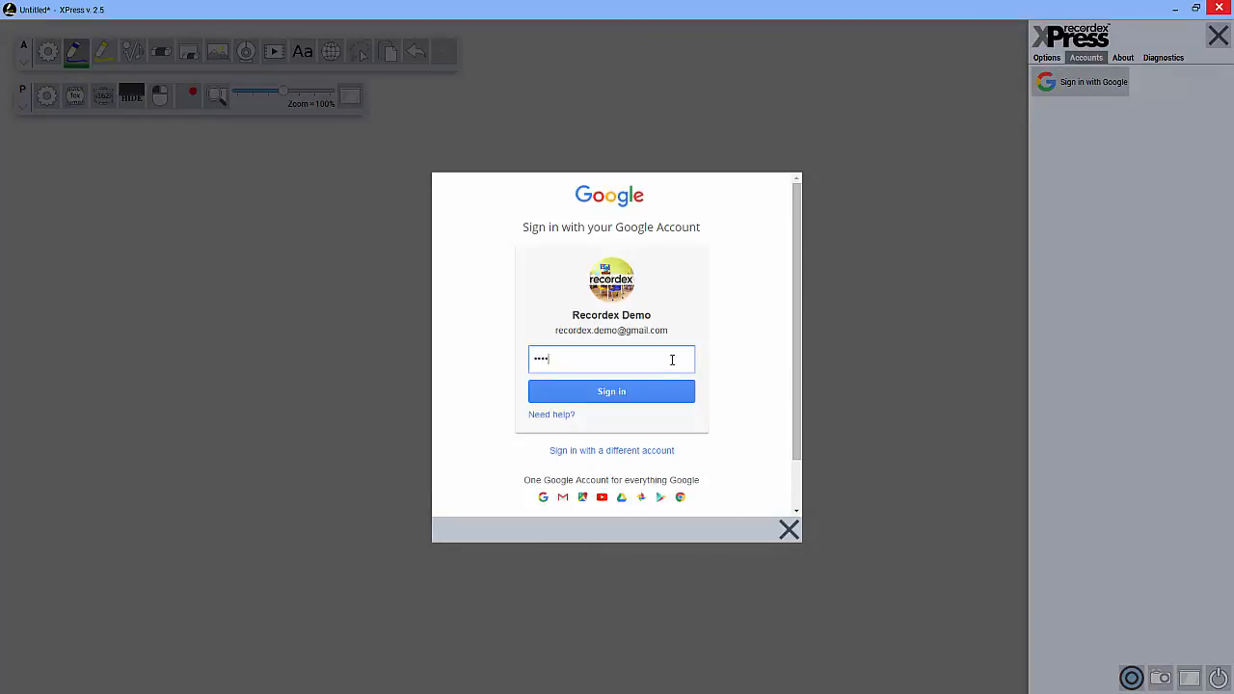
{"action": "type", "text": "••••"}
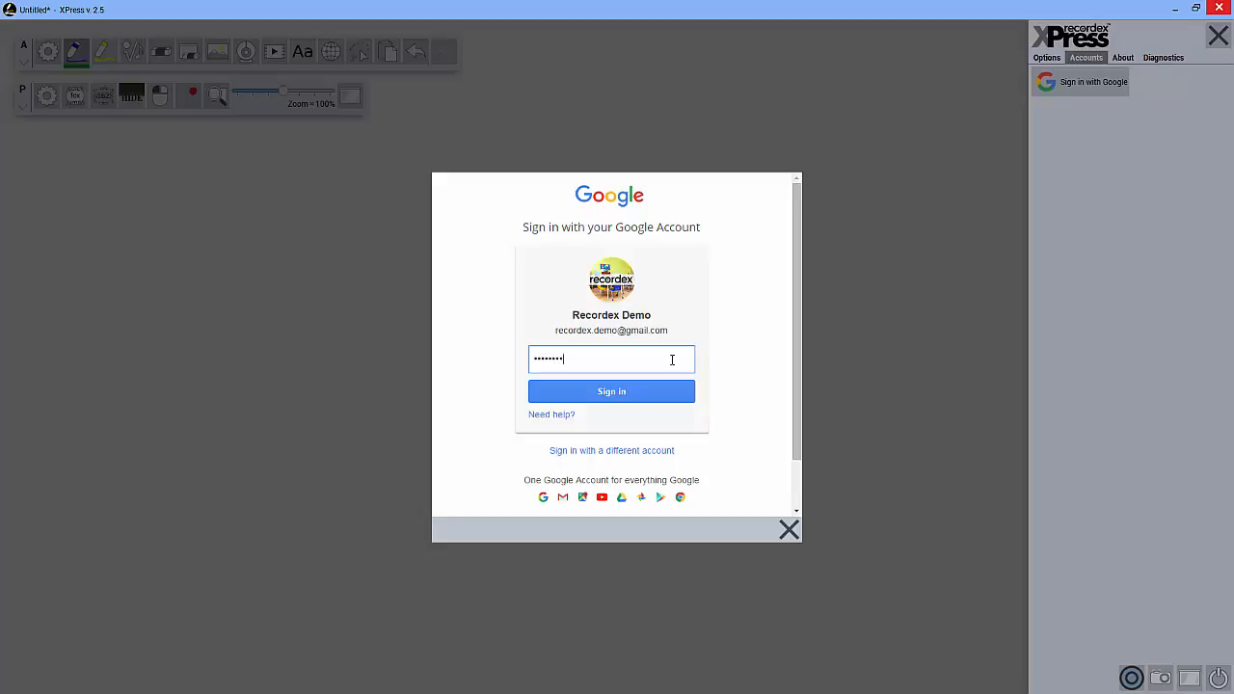
{"action": "left_click", "coordinate": [611, 391]}
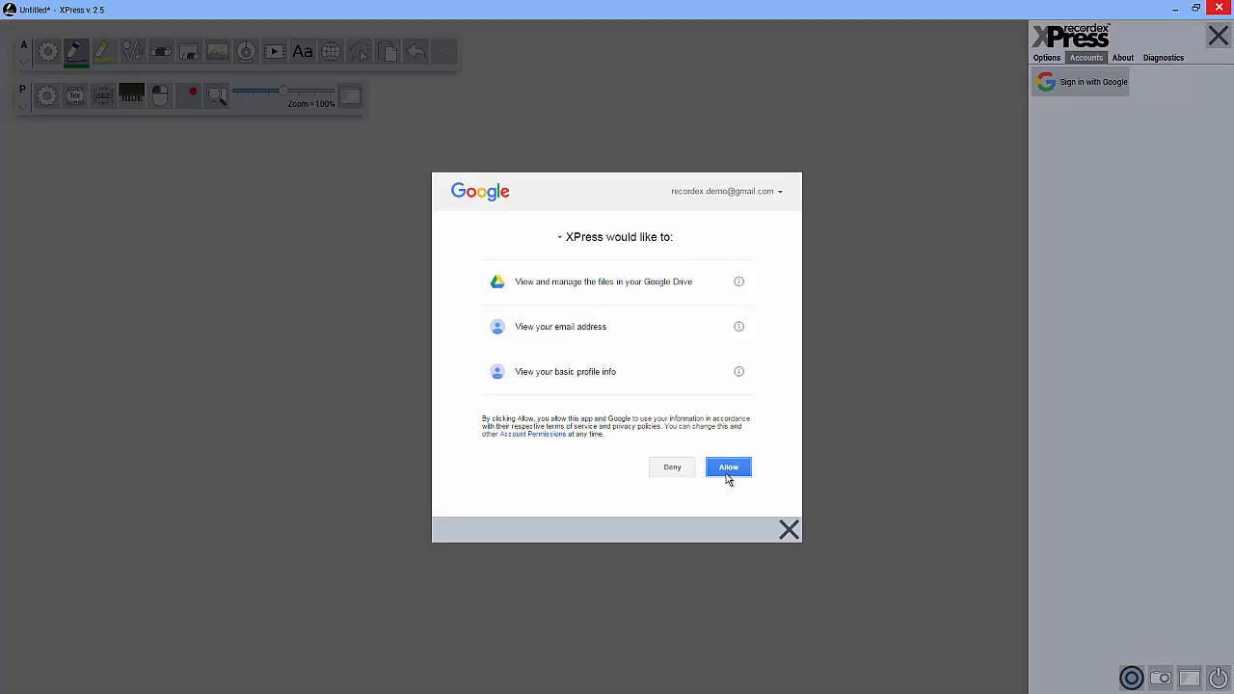
{"action": "left_click", "coordinate": [728, 466]}
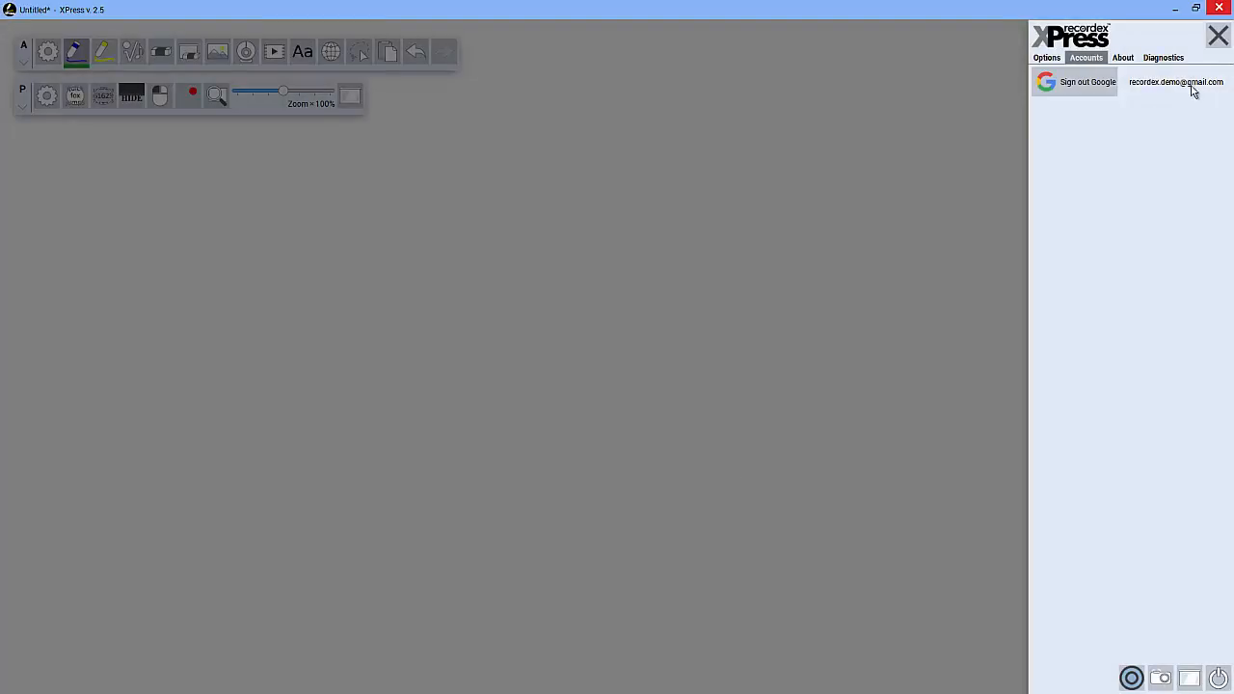
{"action": "left_click", "coordinate": [1218, 36]}
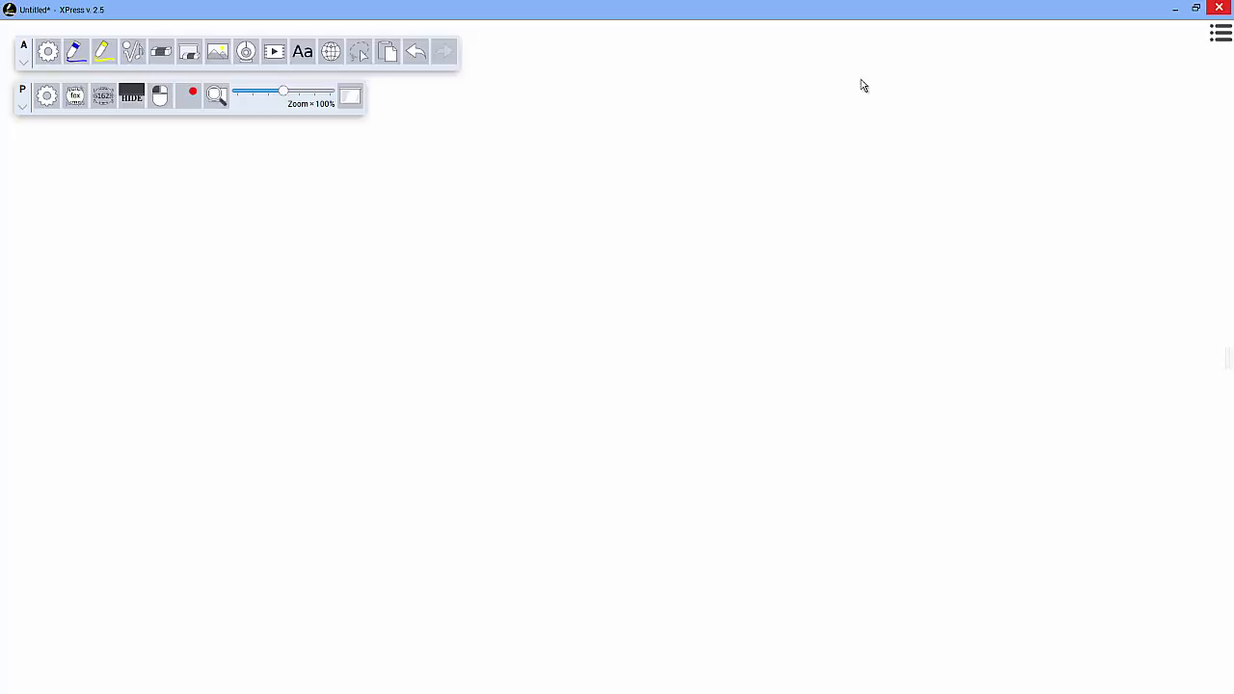
Insert MicroscopeParameciumSlide.jpg from Google Drive with the image tool.
{"action": "left_click", "coordinate": [217, 51]}
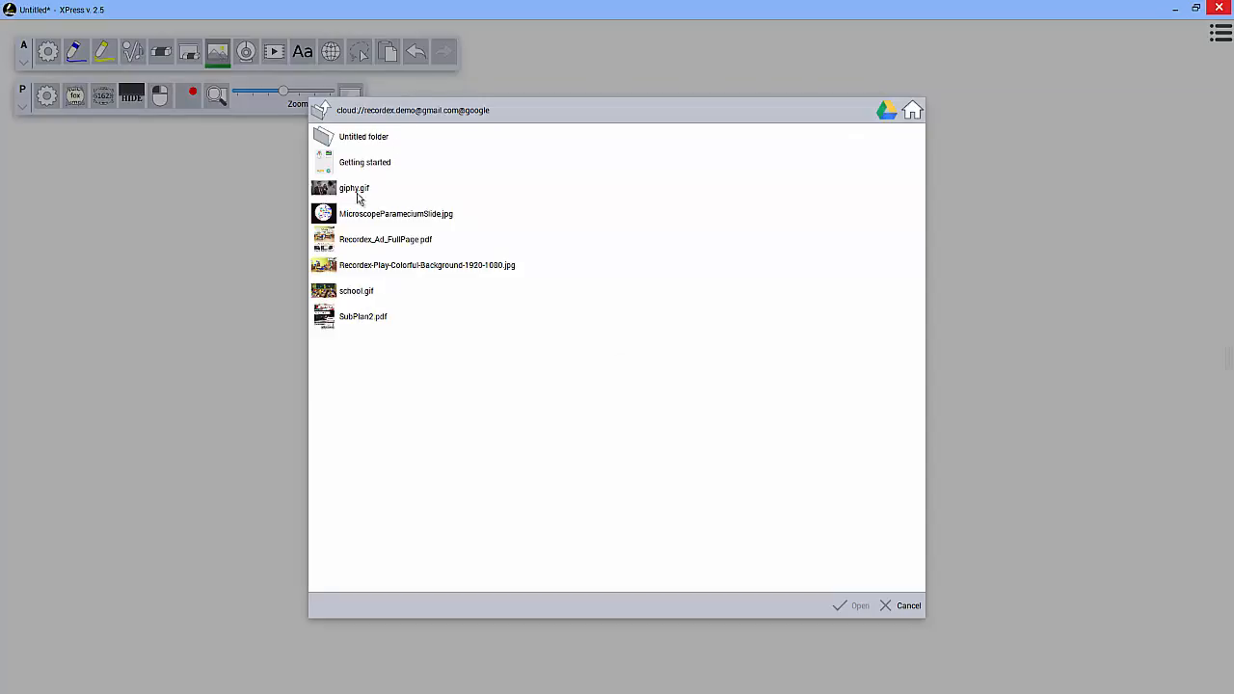
{"action": "mouse_move", "coordinate": [363, 215]}
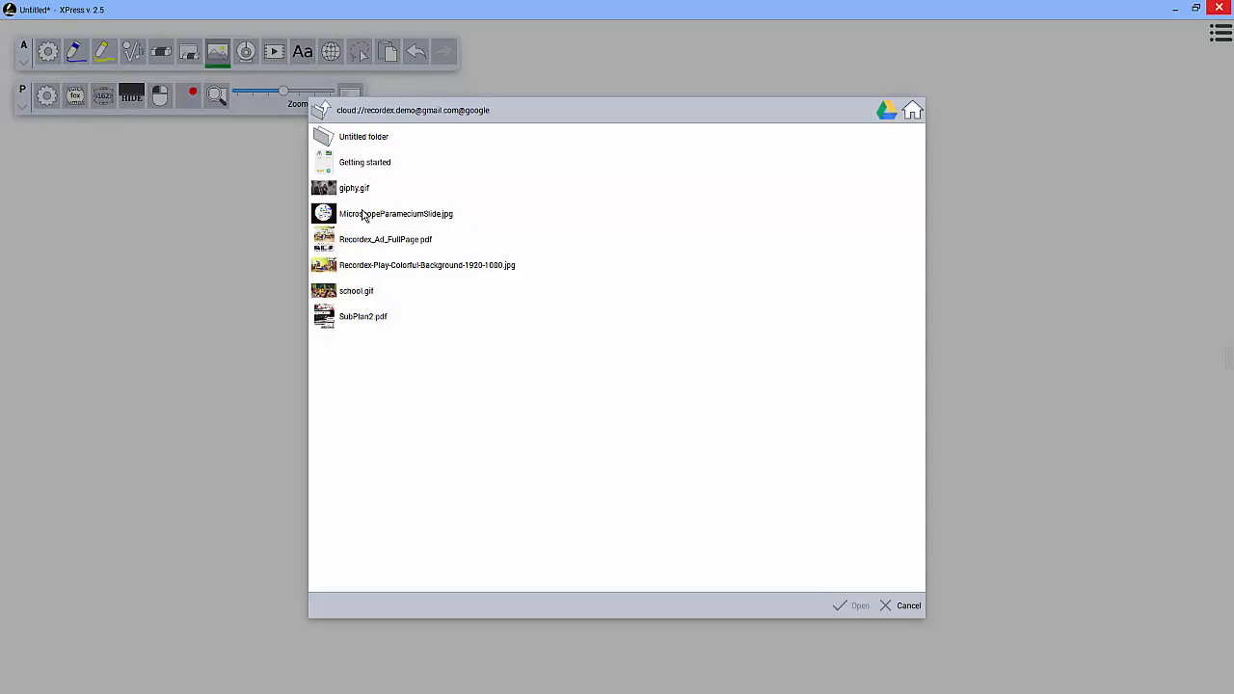
{"action": "left_click", "coordinate": [903, 605]}
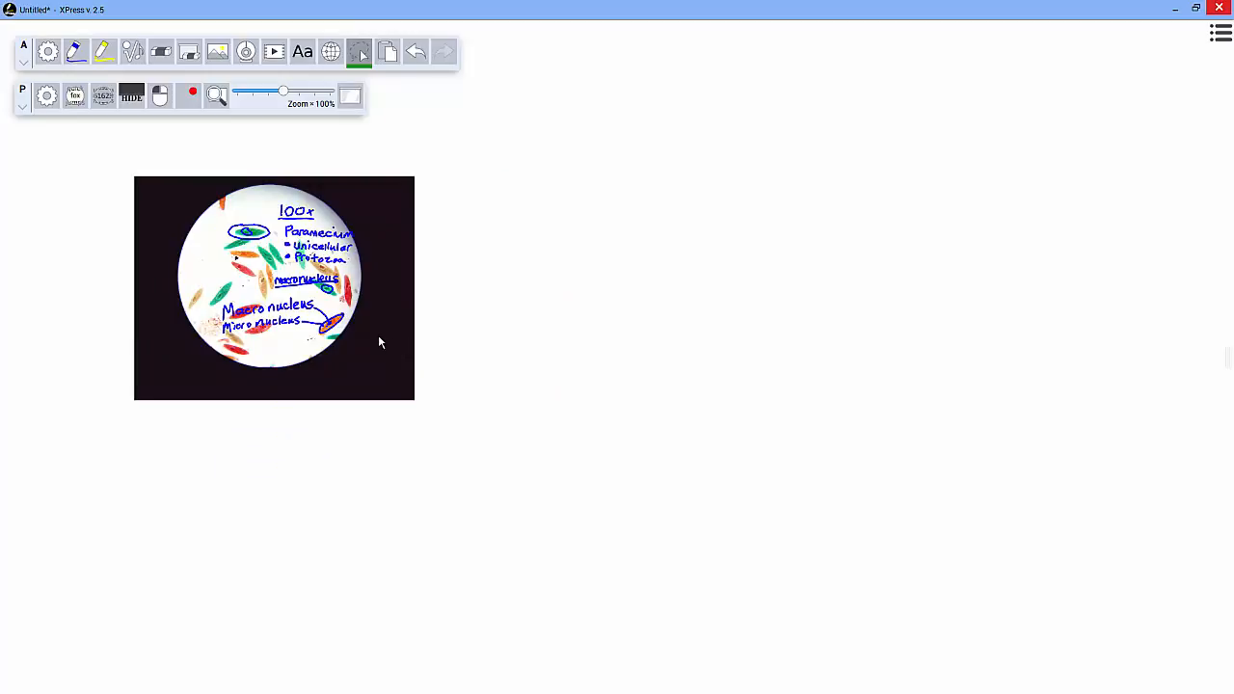
{"action": "mouse_move", "coordinate": [484, 219]}
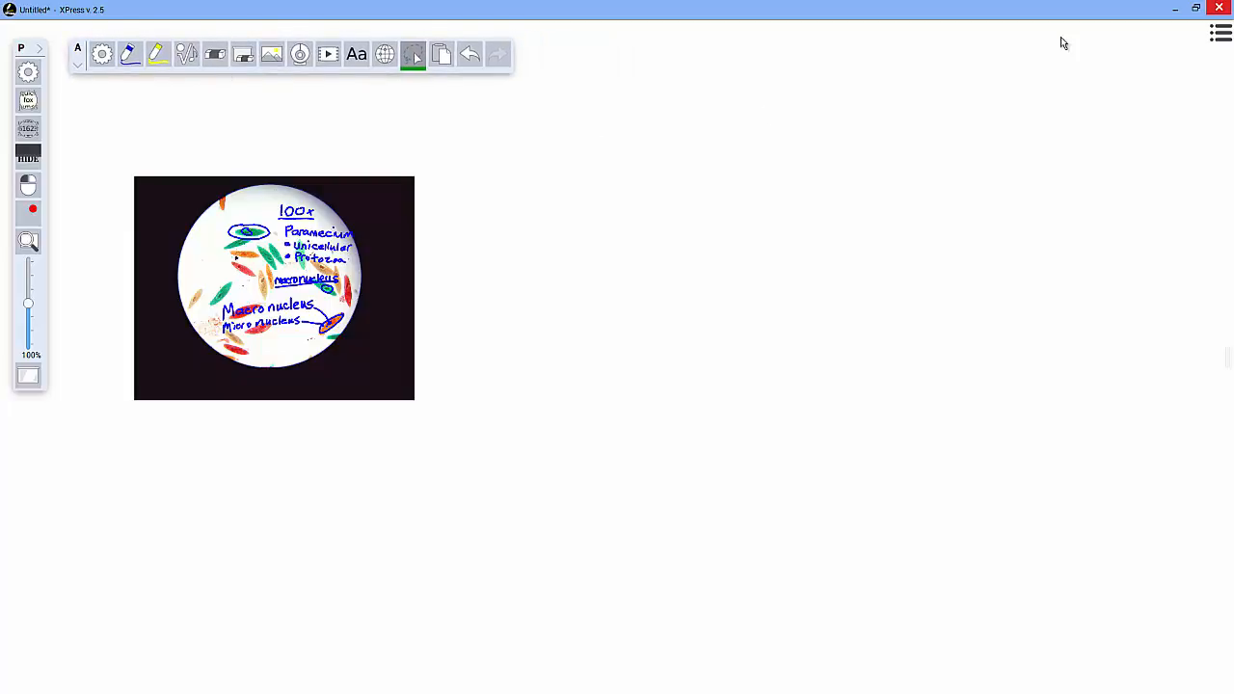
Show the slideshow page with six alternating filled and hollow blue squares.
{"action": "left_click", "coordinate": [1221, 34]}
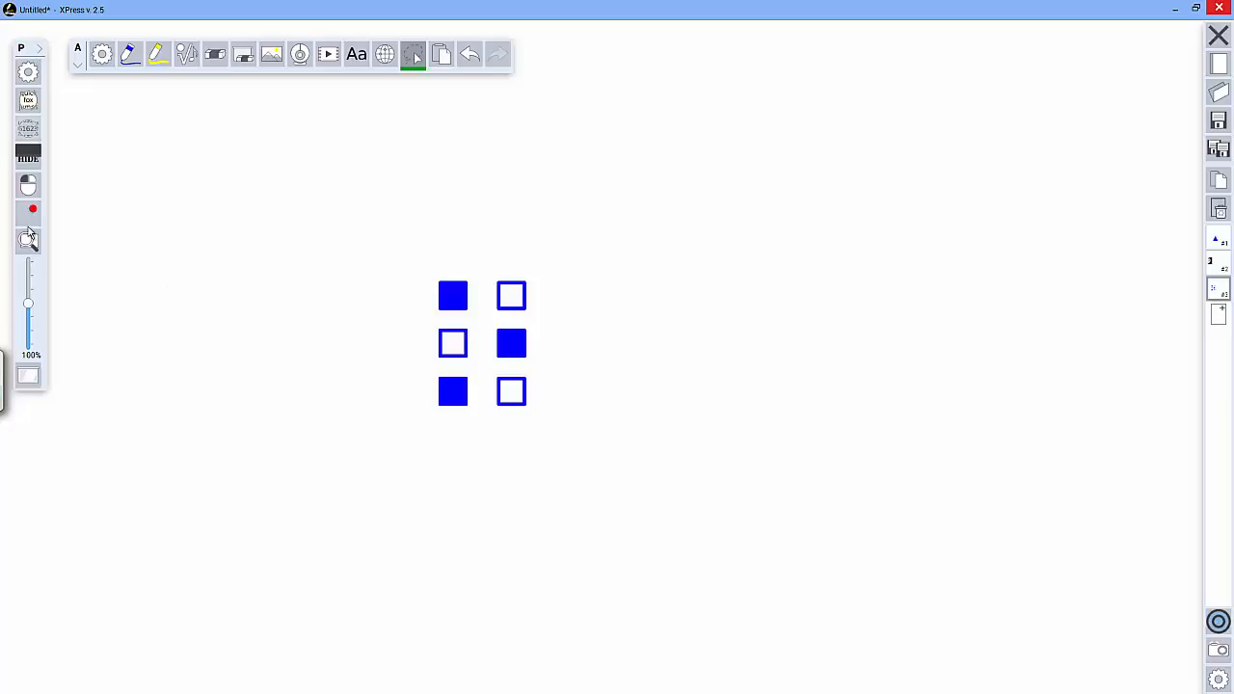
Switch the page background to the horizontal ruled-lines style.
{"action": "left_click", "coordinate": [27, 376]}
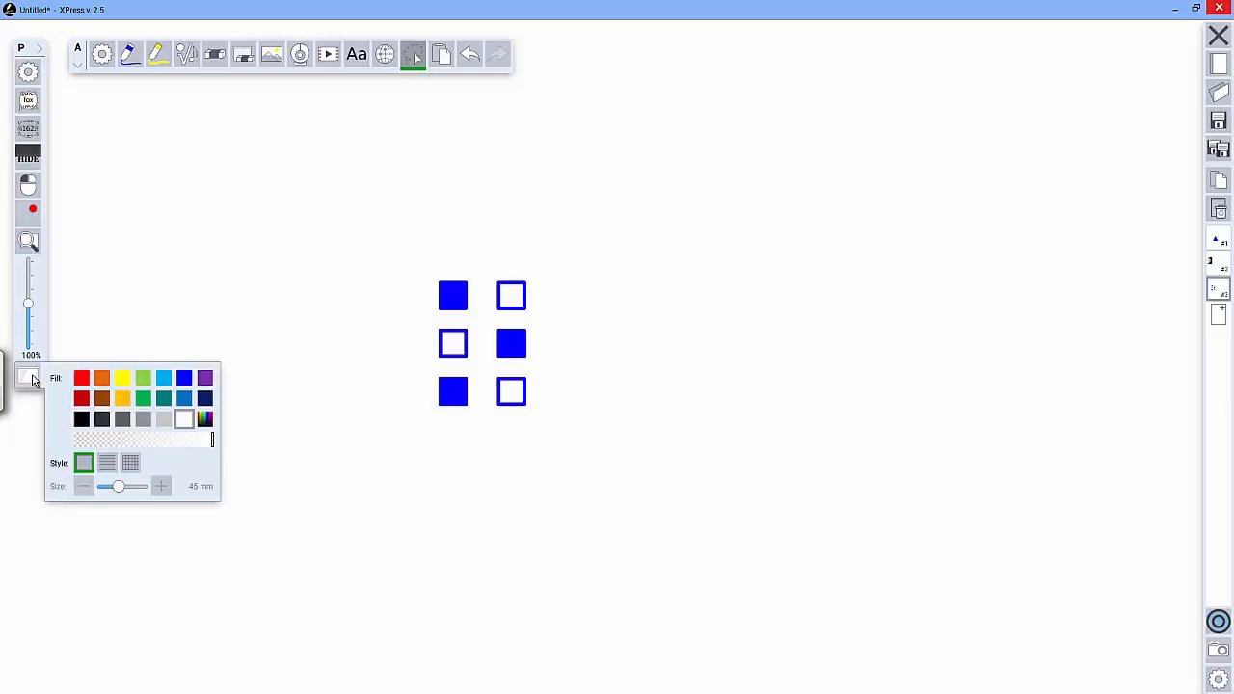
{"action": "left_click", "coordinate": [122, 377]}
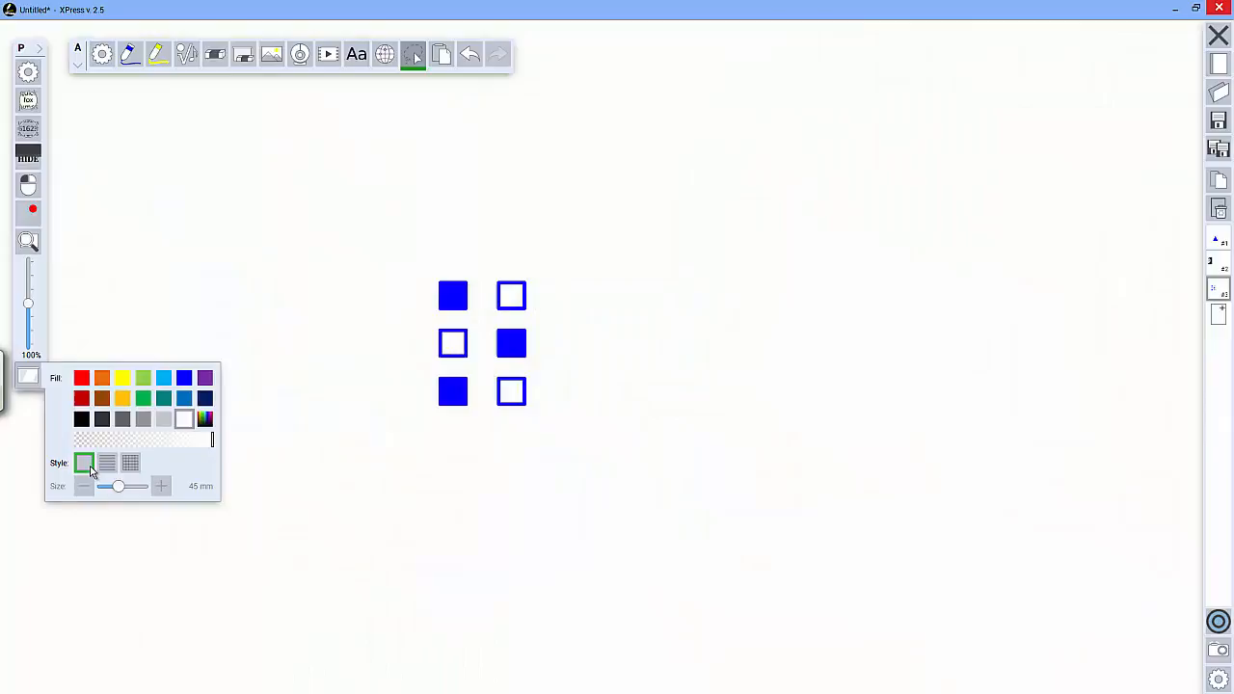
{"action": "left_click", "coordinate": [106, 463]}
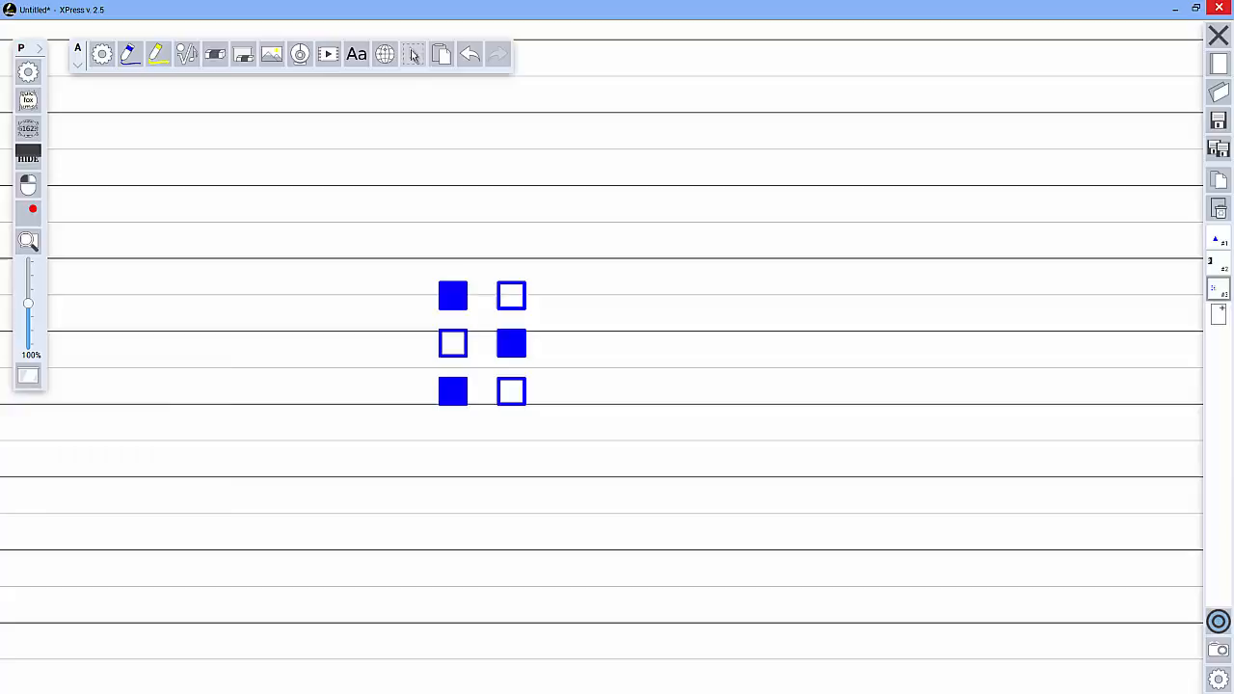
{"action": "left_click", "coordinate": [413, 54]}
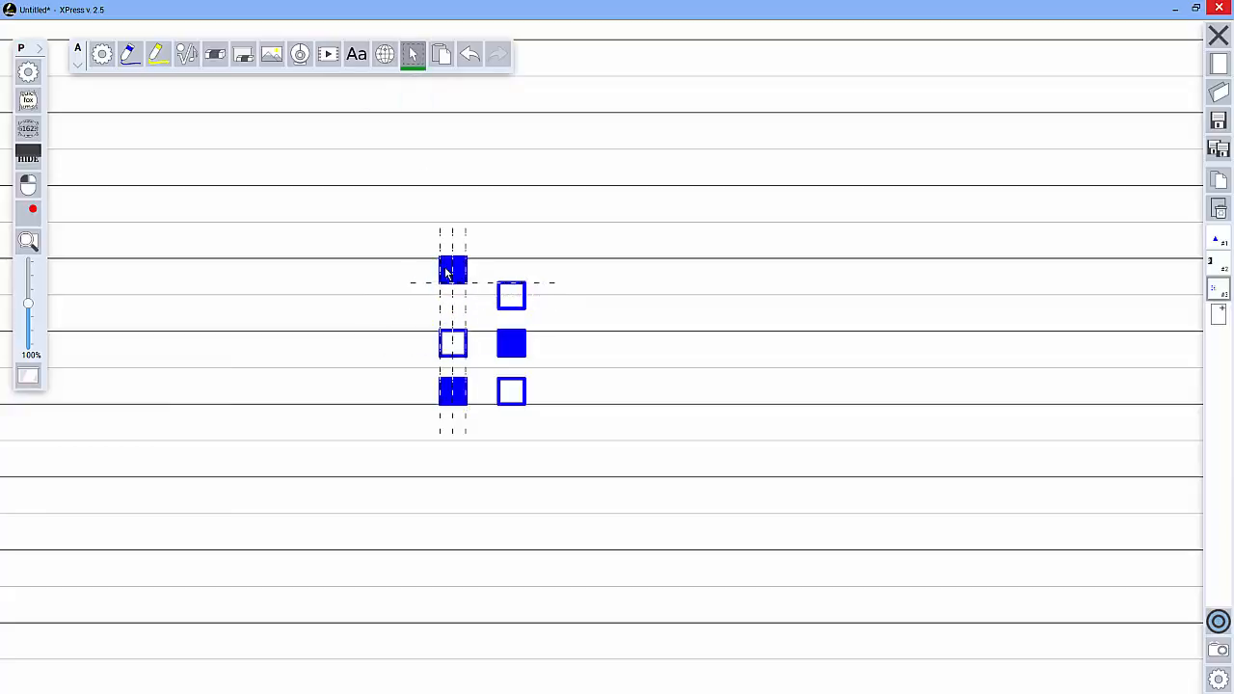
{"action": "left_click_drag", "start_coordinate": [452, 269], "coordinate": [439, 296]}
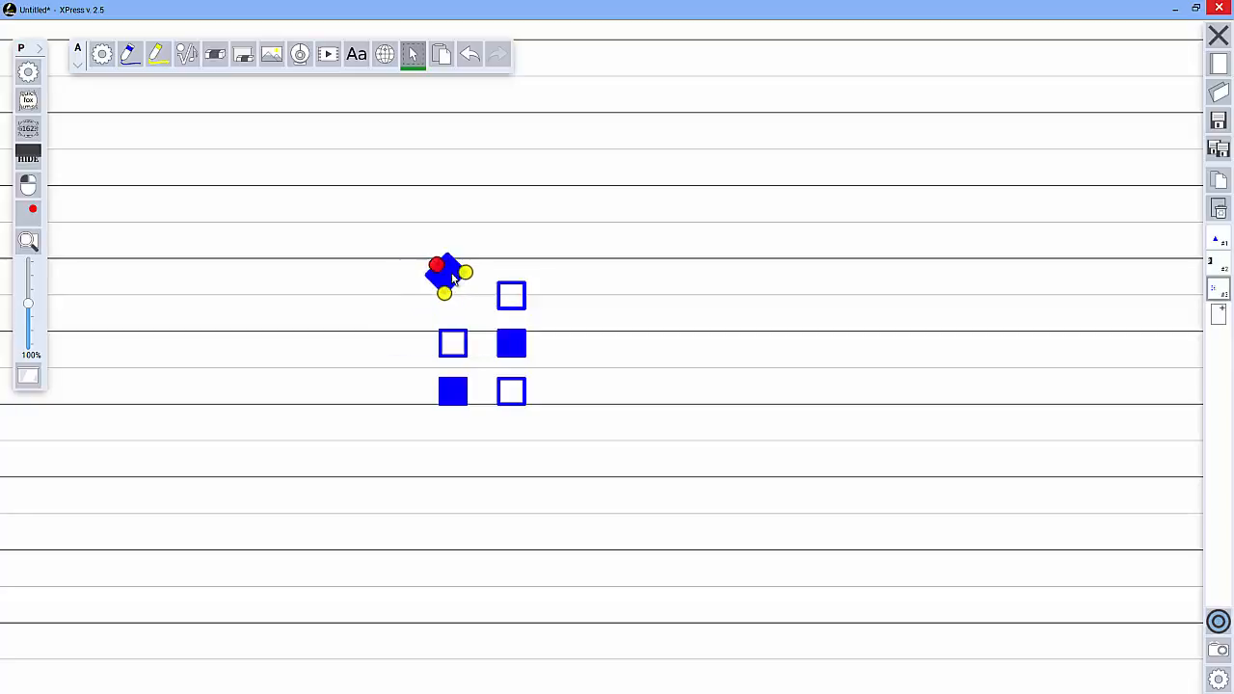
{"action": "left_click_drag", "start_coordinate": [443, 275], "coordinate": [461, 297]}
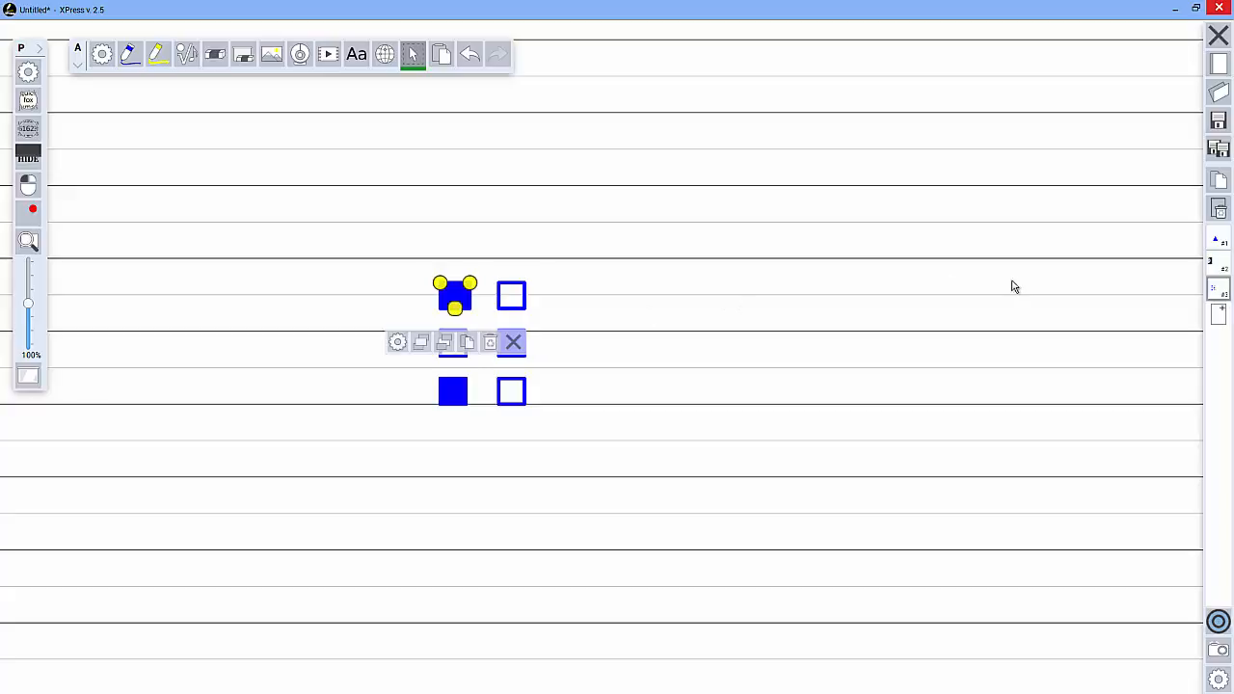
{"action": "left_click", "coordinate": [512, 343]}
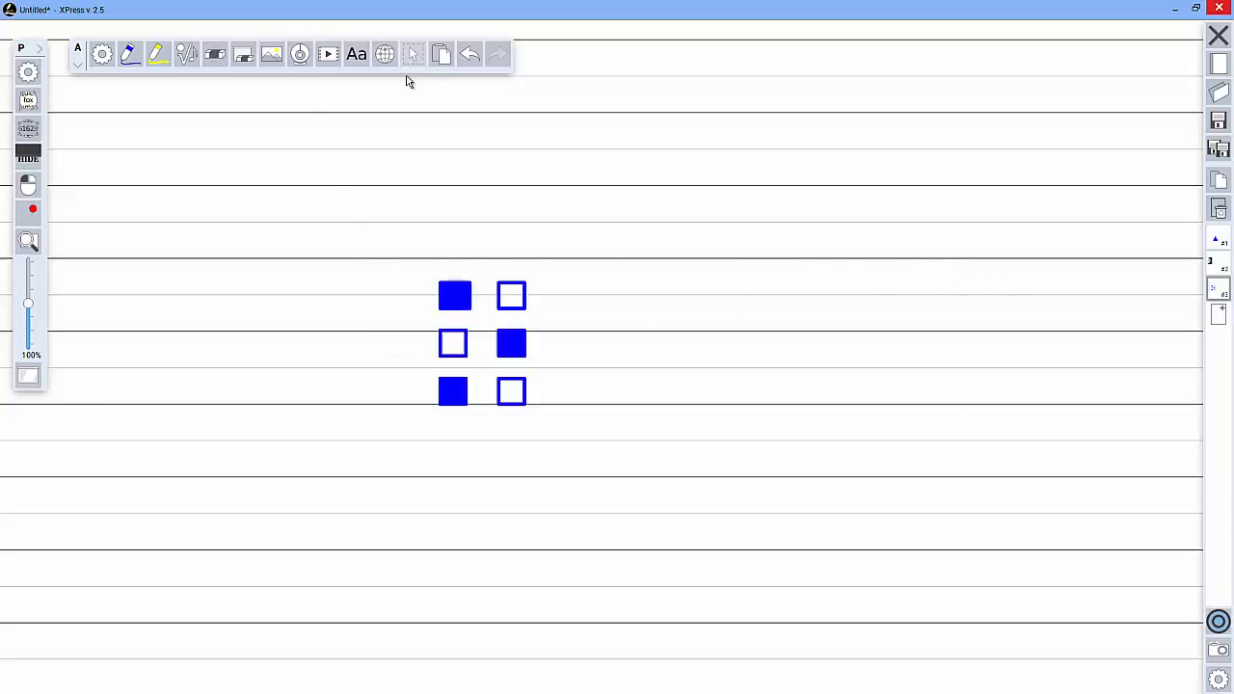
Lasso the three hollow squares, drag them rightward, and set their colour to green.
{"action": "left_click", "coordinate": [413, 54]}
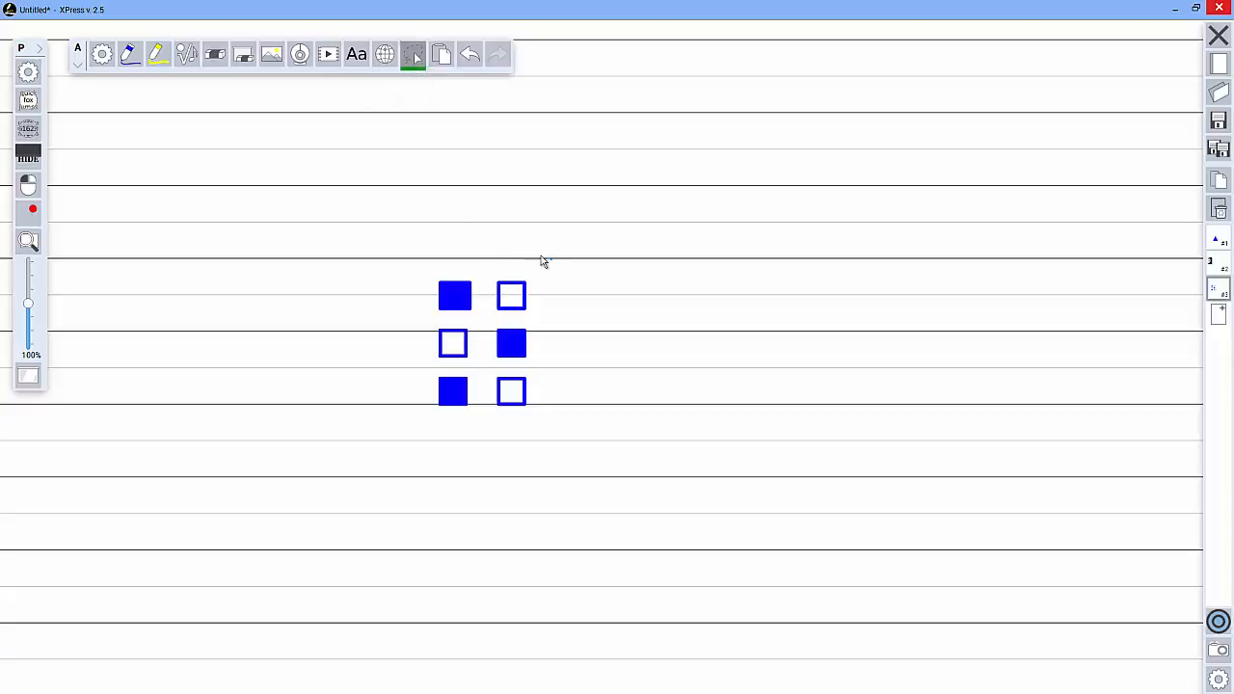
{"action": "left_click_drag", "start_coordinate": [545, 258], "coordinate": [487, 400]}
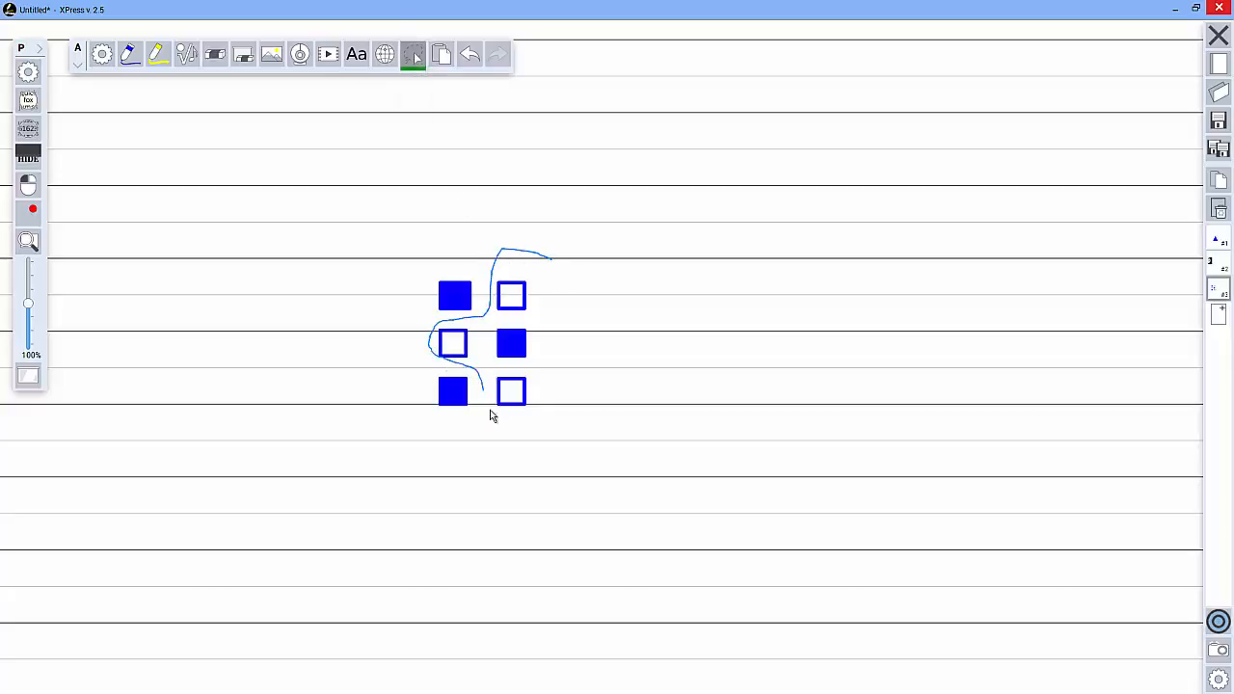
{"action": "left_click_drag", "start_coordinate": [492, 414], "coordinate": [555, 280]}
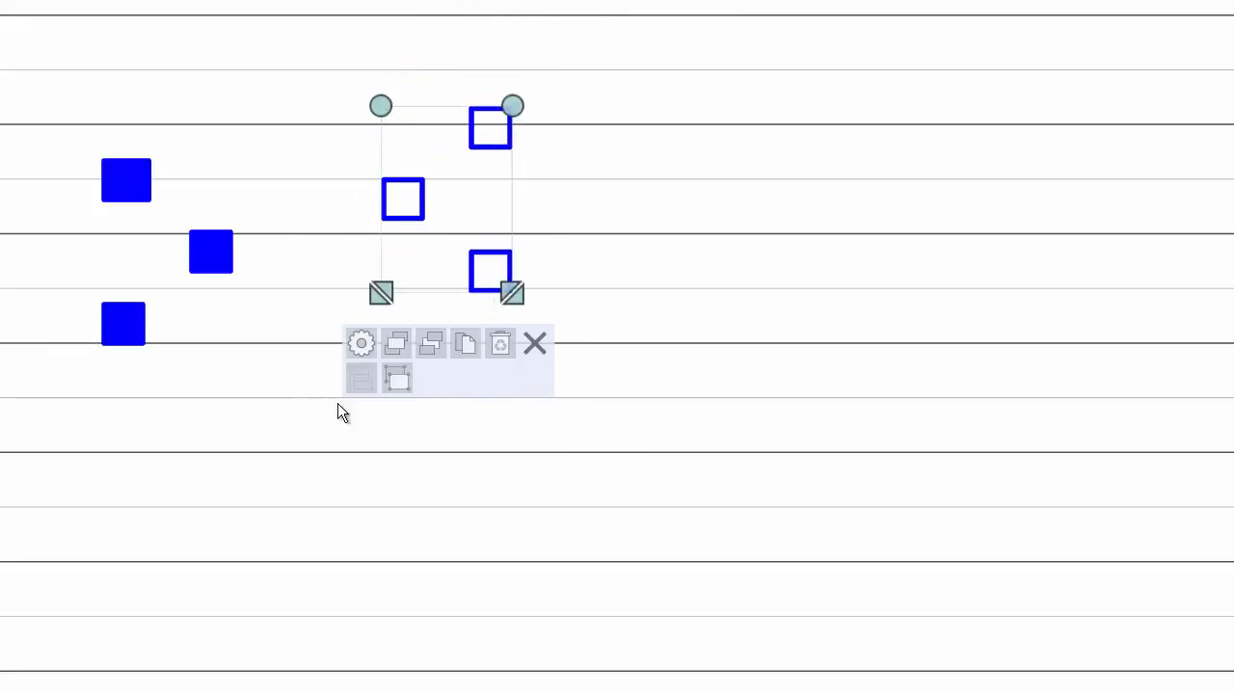
{"action": "left_click", "coordinate": [361, 343]}
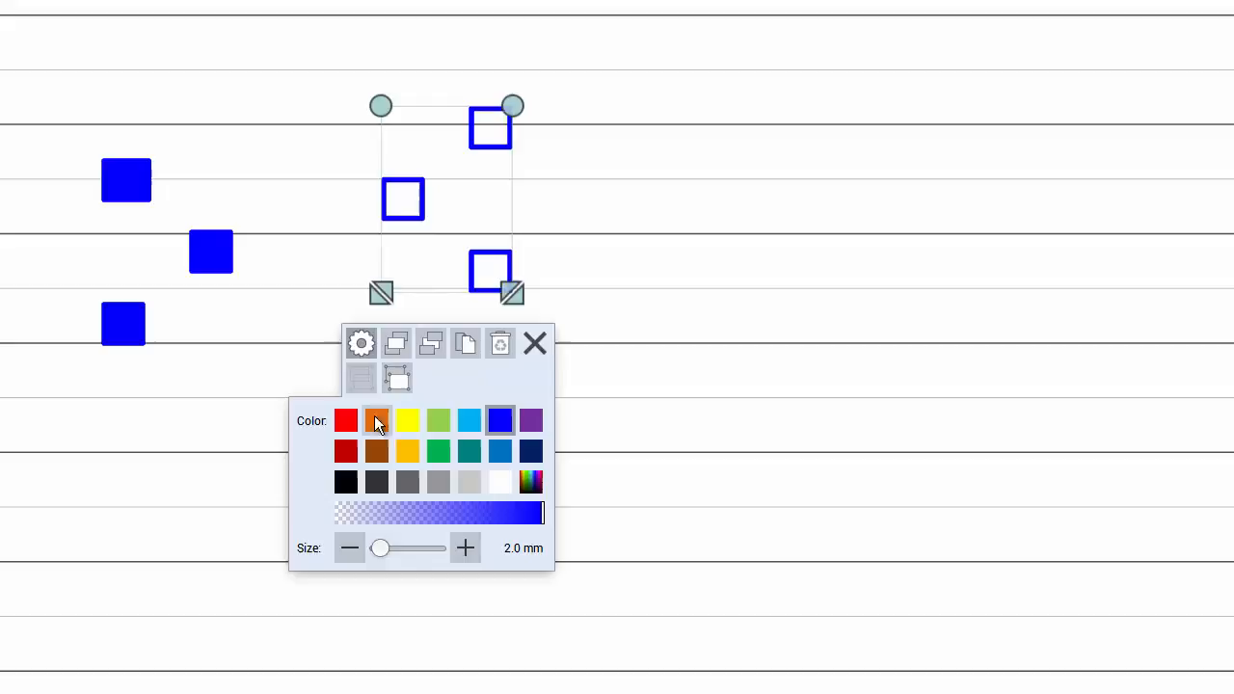
{"action": "left_click", "coordinate": [437, 450]}
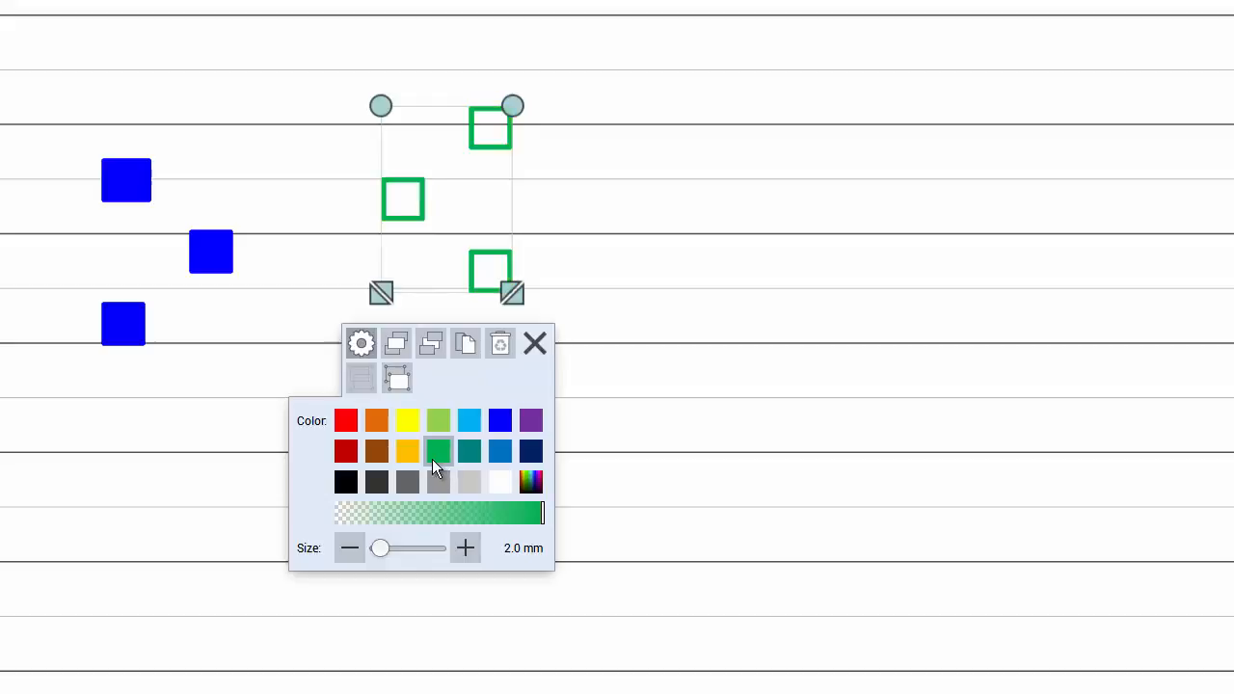
{"action": "left_click", "coordinate": [437, 419]}
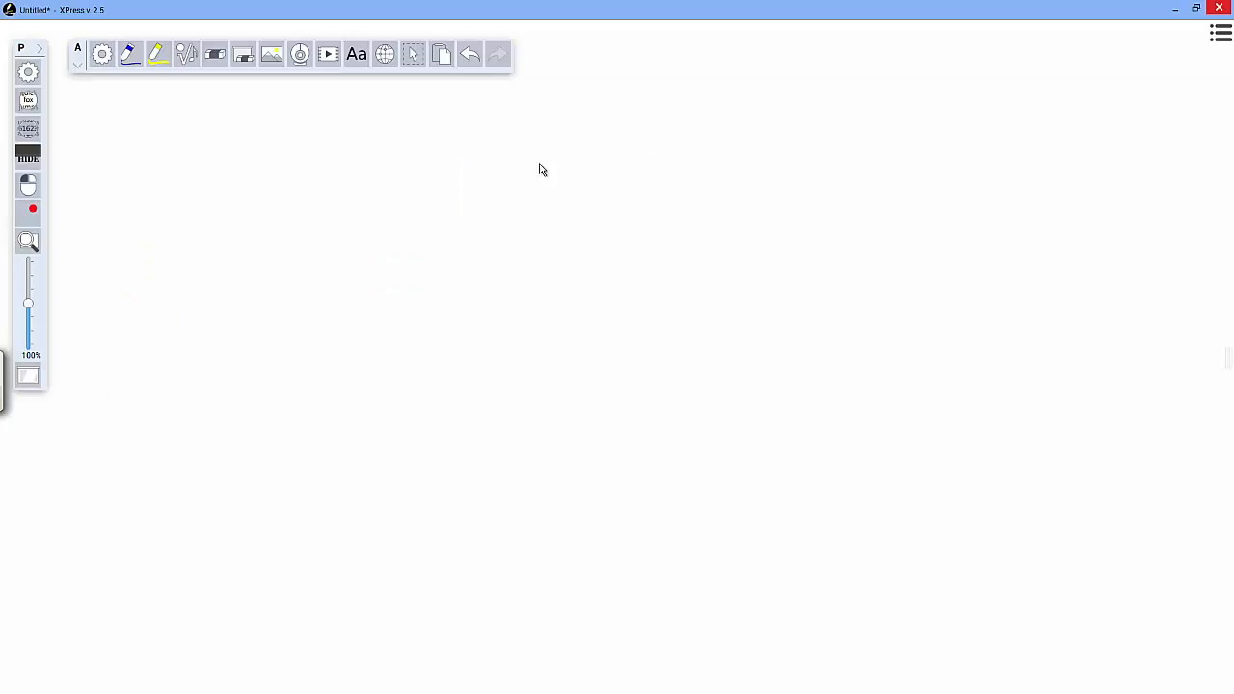
Embed the Google Drive web page and scroll down to files like school.gif and SubPlan2.pdf.
{"action": "left_click", "coordinate": [384, 54]}
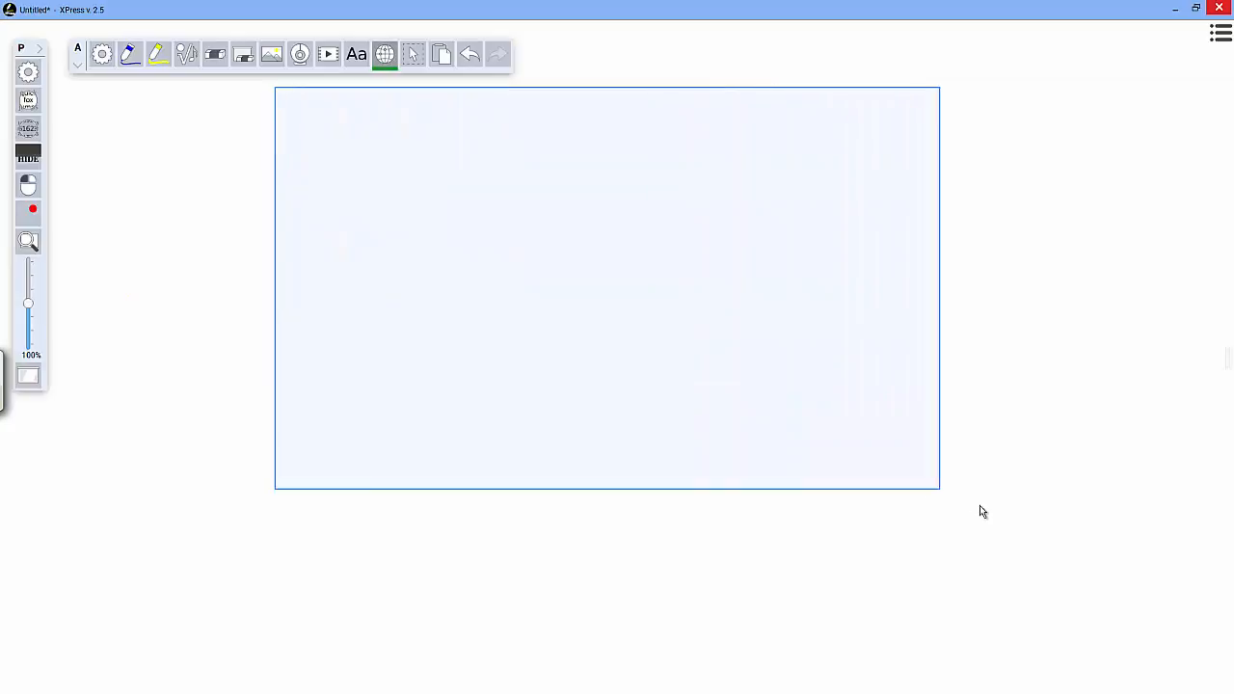
{"action": "left_click", "coordinate": [384, 54]}
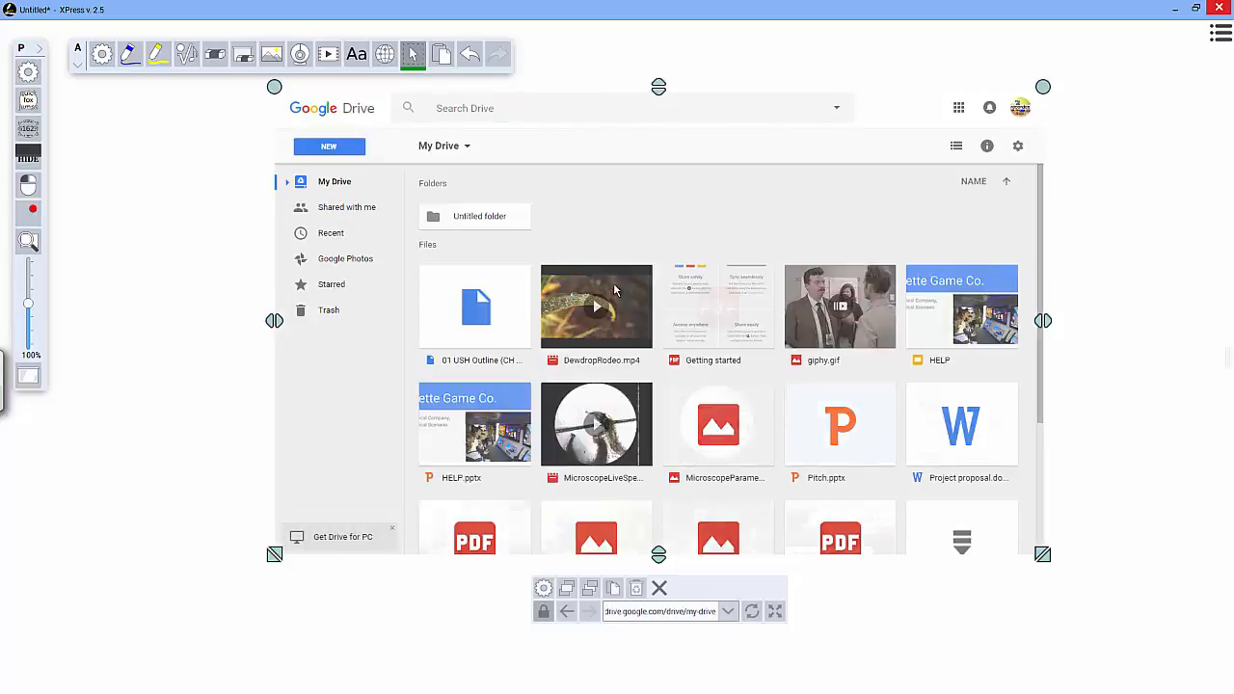
{"action": "scroll", "scroll_direction": "down", "scroll_amount": 3}
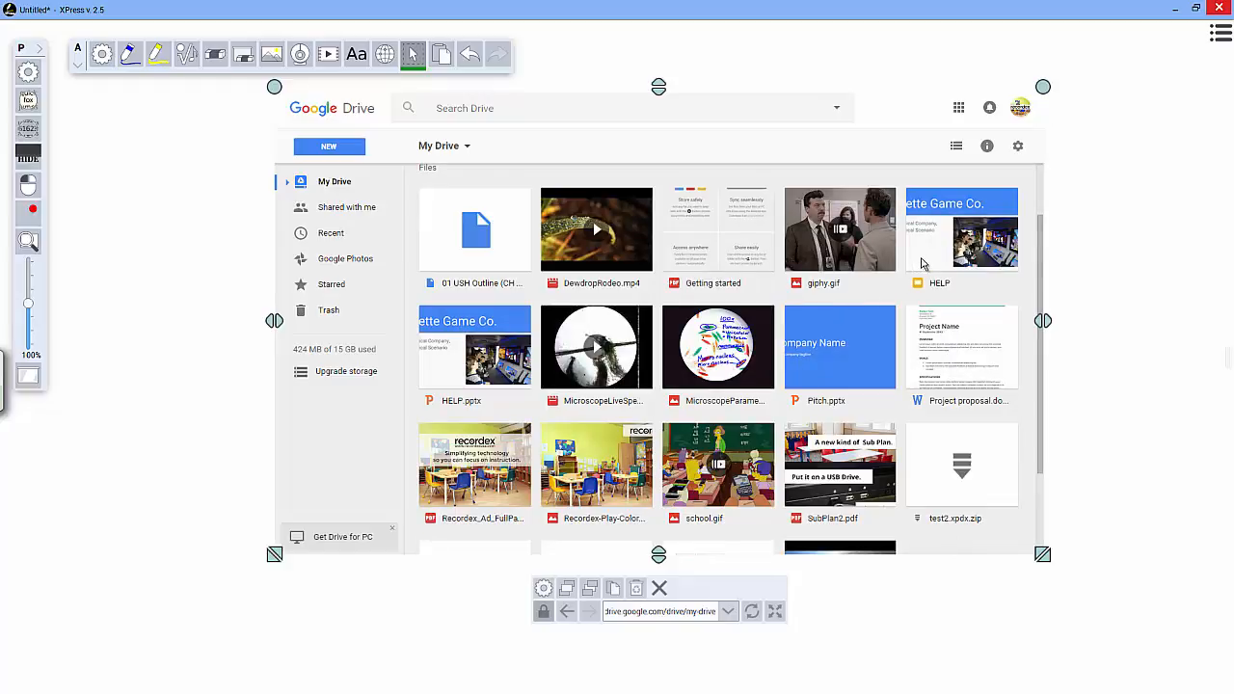
Open the Fayette Game Co. presentation, then draw and delete an arrow at its title.
{"action": "double_click", "coordinate": [960, 229]}
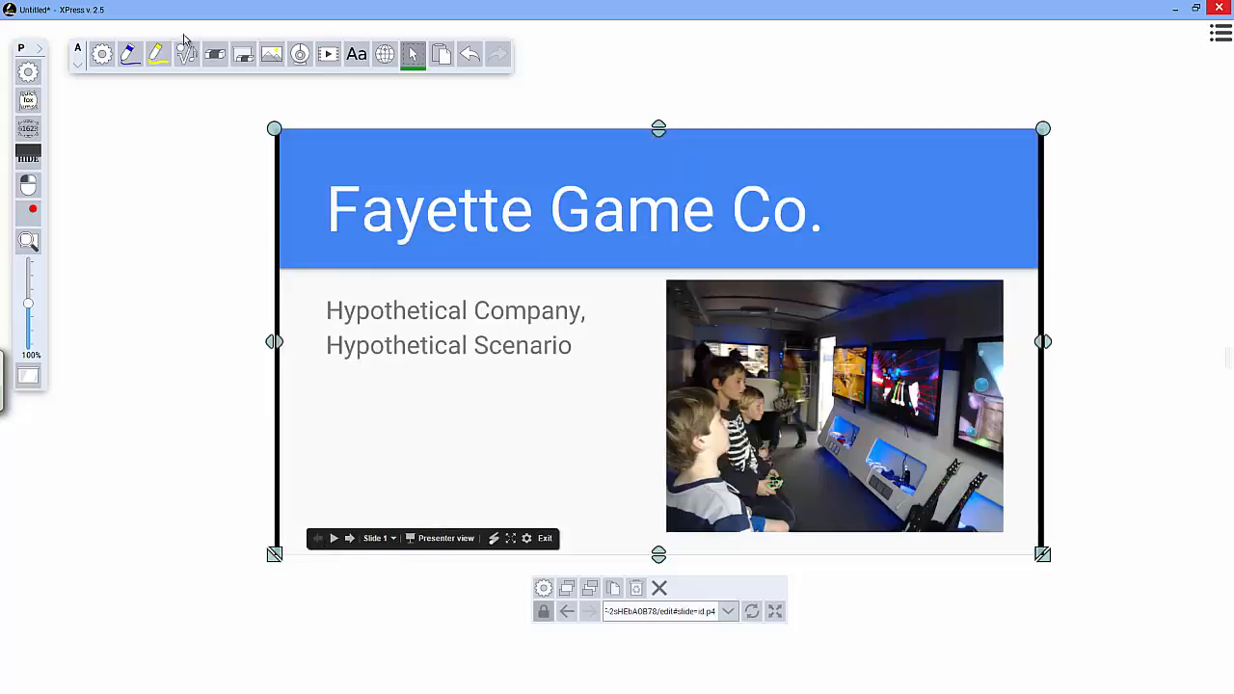
{"action": "left_click_drag", "start_coordinate": [177, 176], "coordinate": [410, 217]}
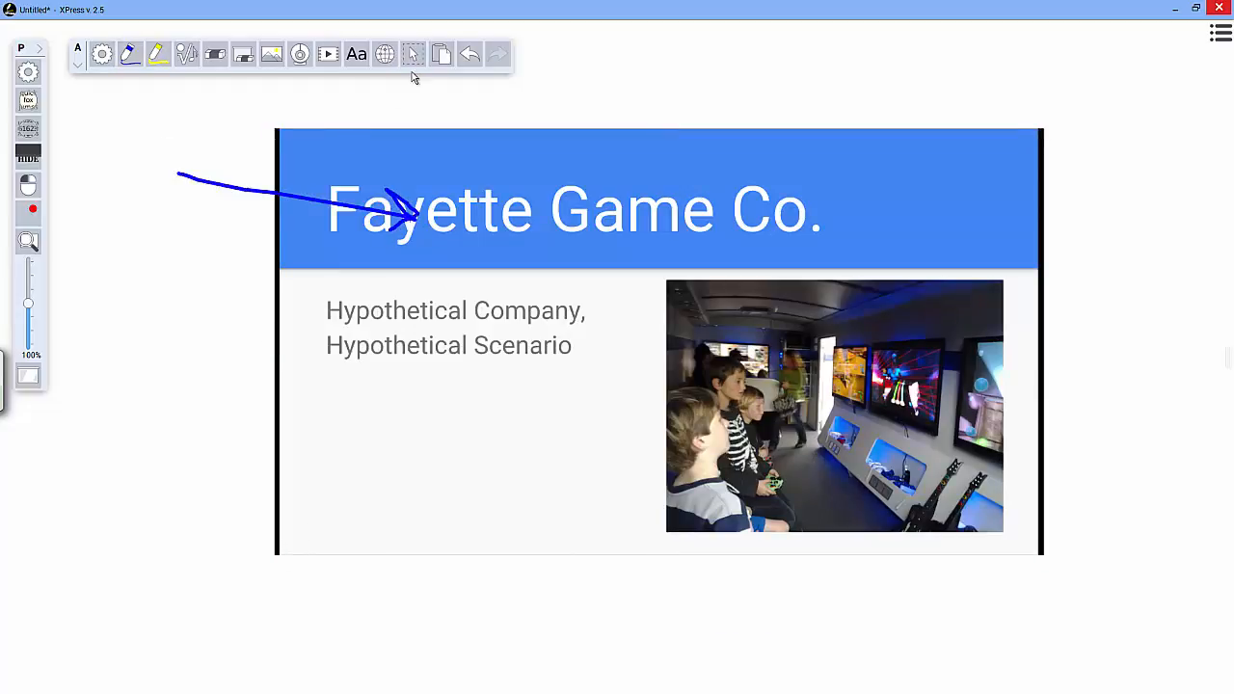
{"action": "left_click", "coordinate": [413, 54]}
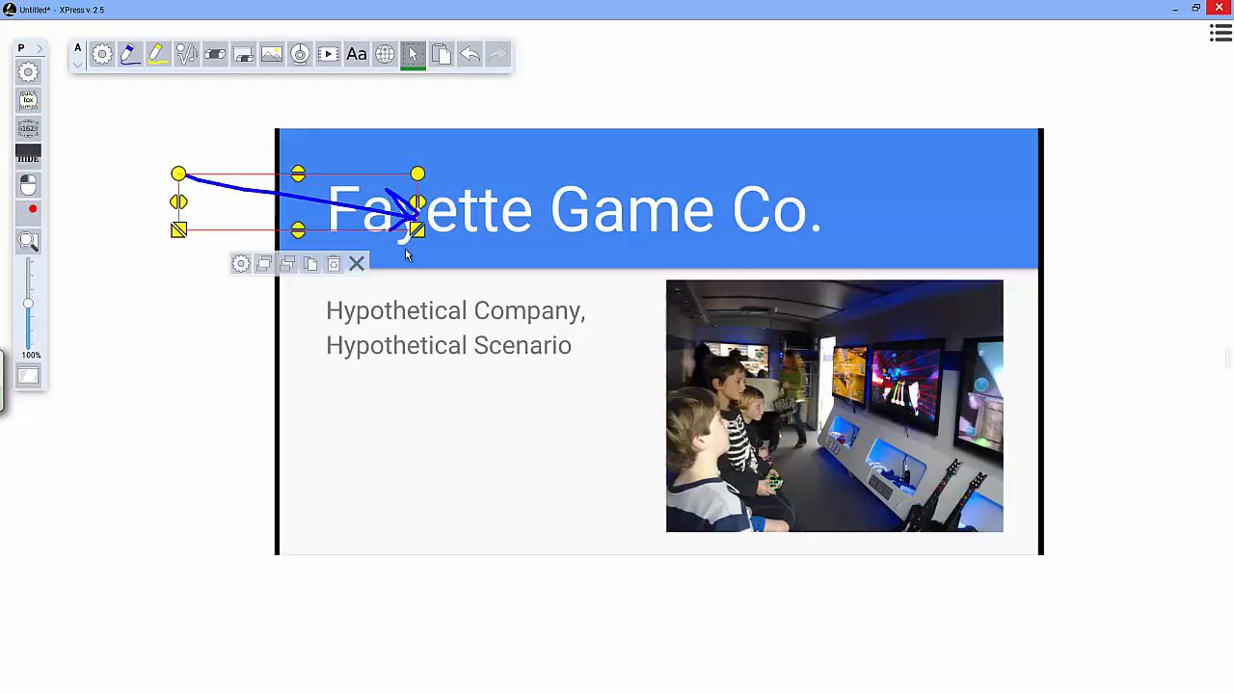
{"action": "left_click", "coordinate": [685, 118]}
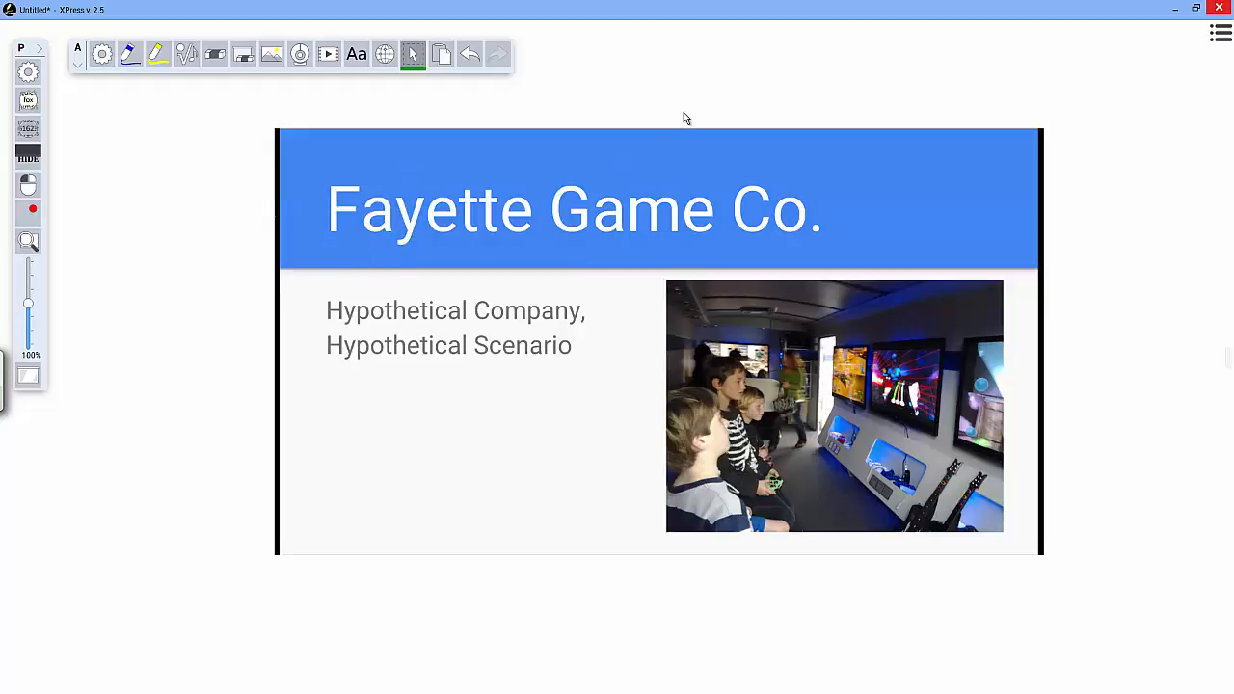
{"action": "mouse_move", "coordinate": [662, 229]}
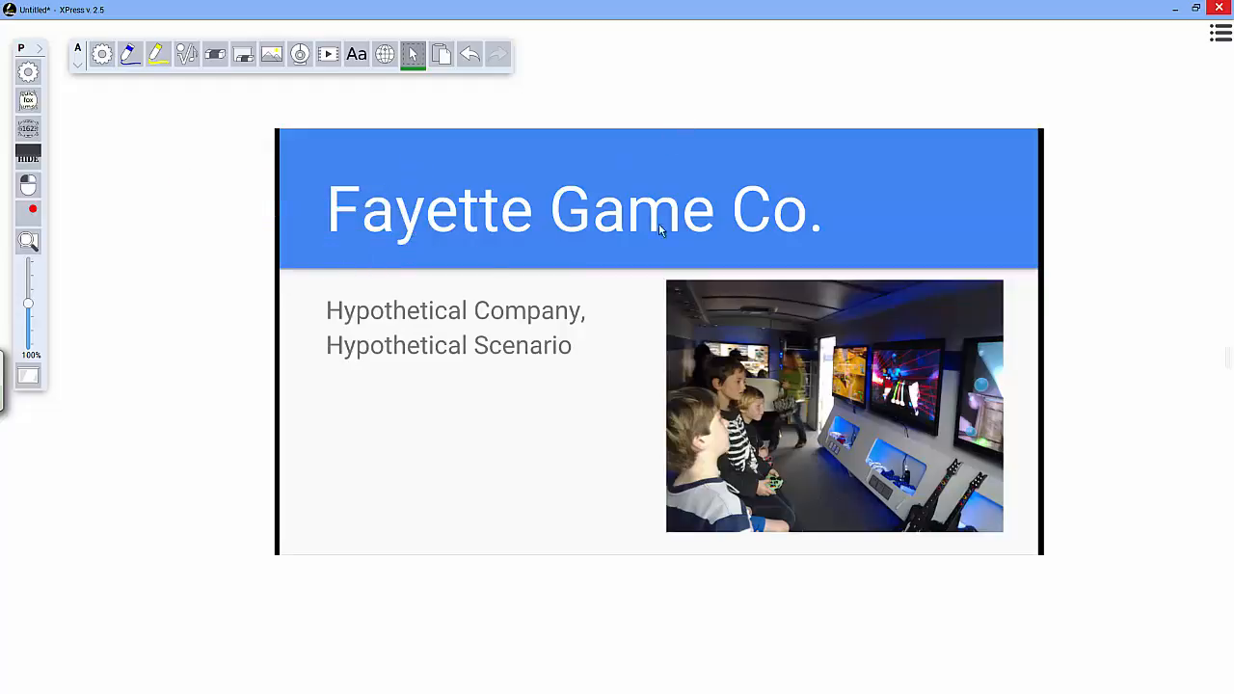
{"action": "mouse_move", "coordinate": [376, 417]}
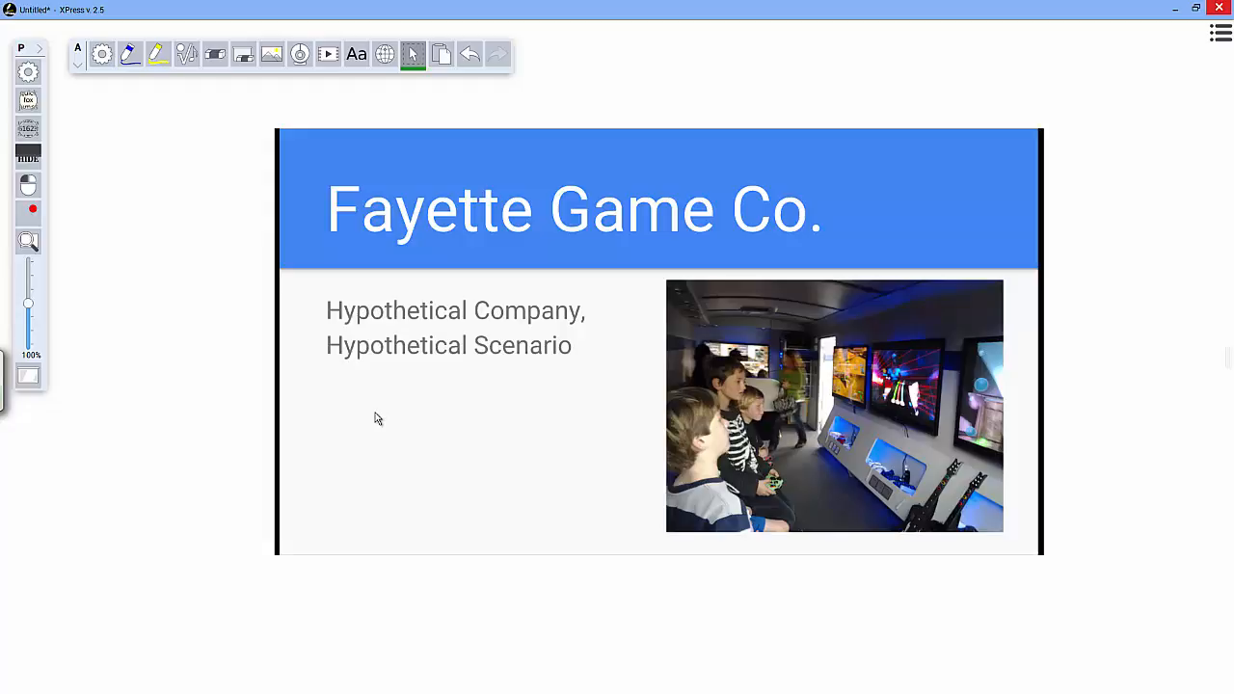
{"action": "mouse_move", "coordinate": [564, 523]}
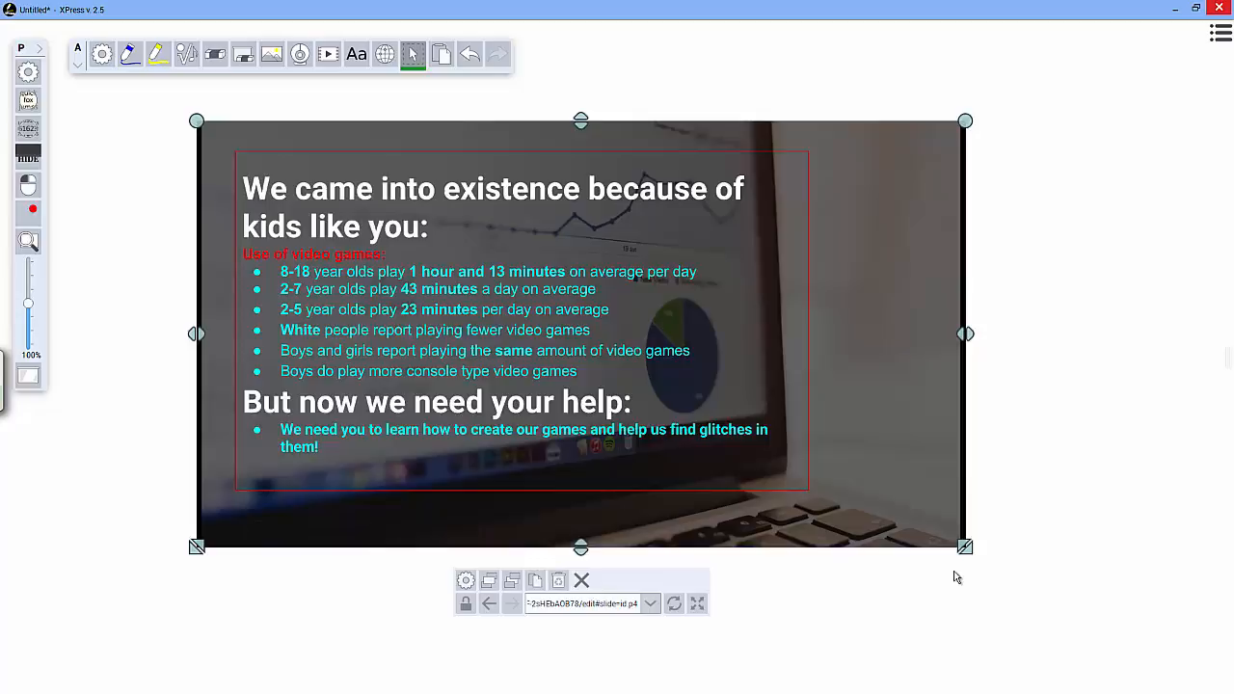
Stamp half notes and a treble clef, then enlarge the clef onto the staff.
{"action": "left_click", "coordinate": [581, 579]}
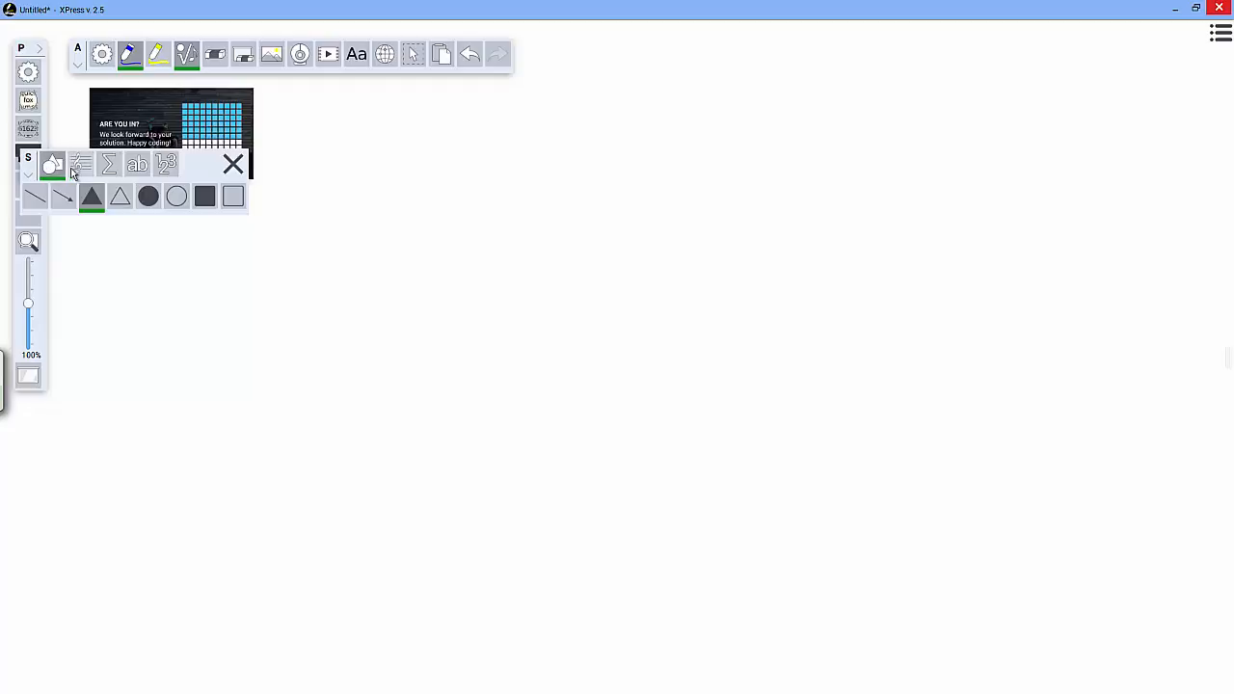
{"action": "left_click", "coordinate": [81, 164]}
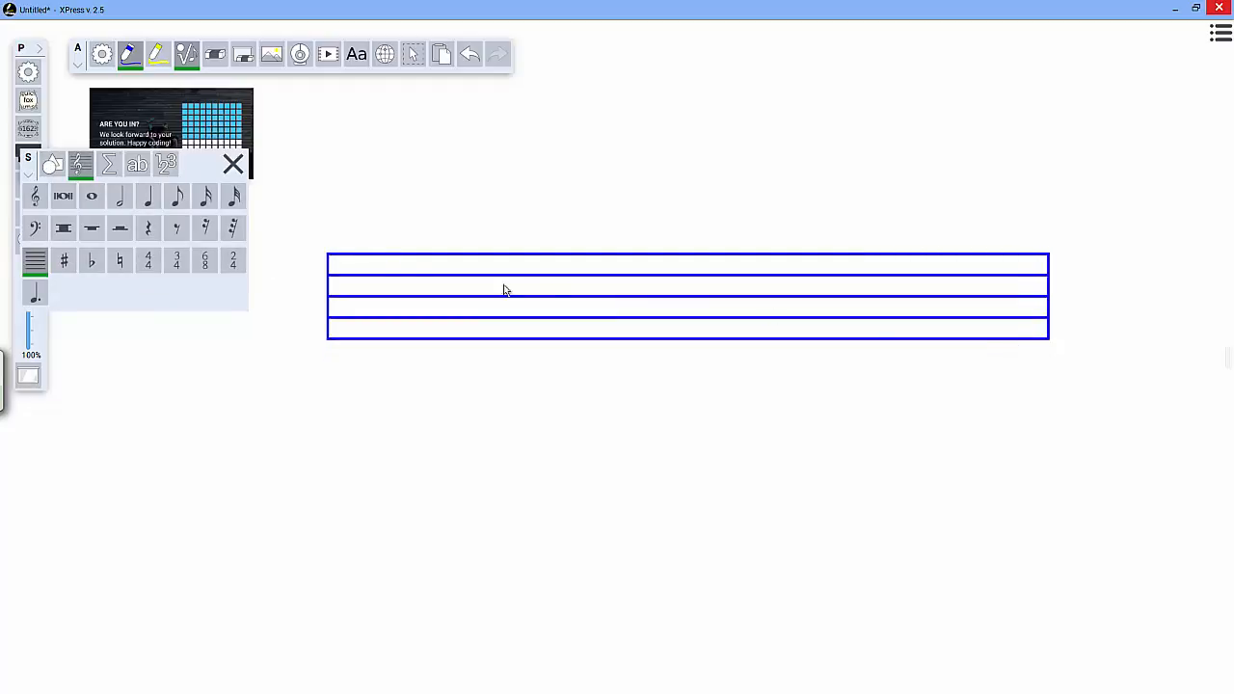
{"action": "left_click", "coordinate": [119, 196]}
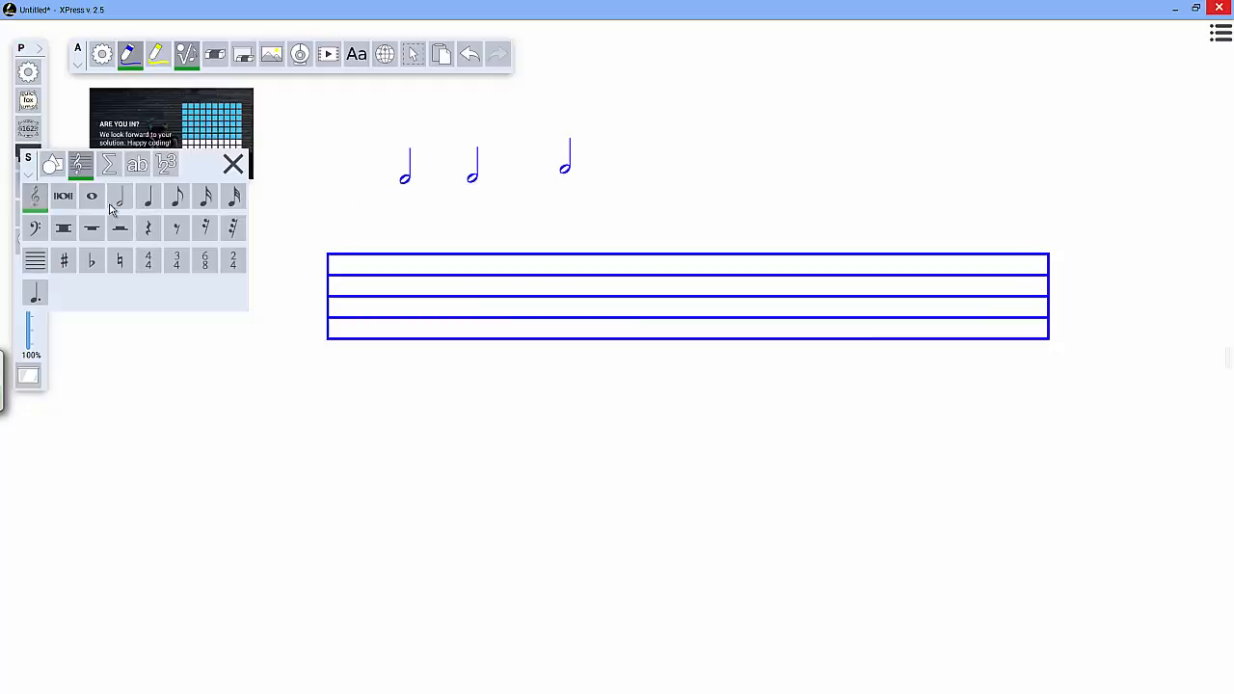
{"action": "left_click", "coordinate": [35, 195]}
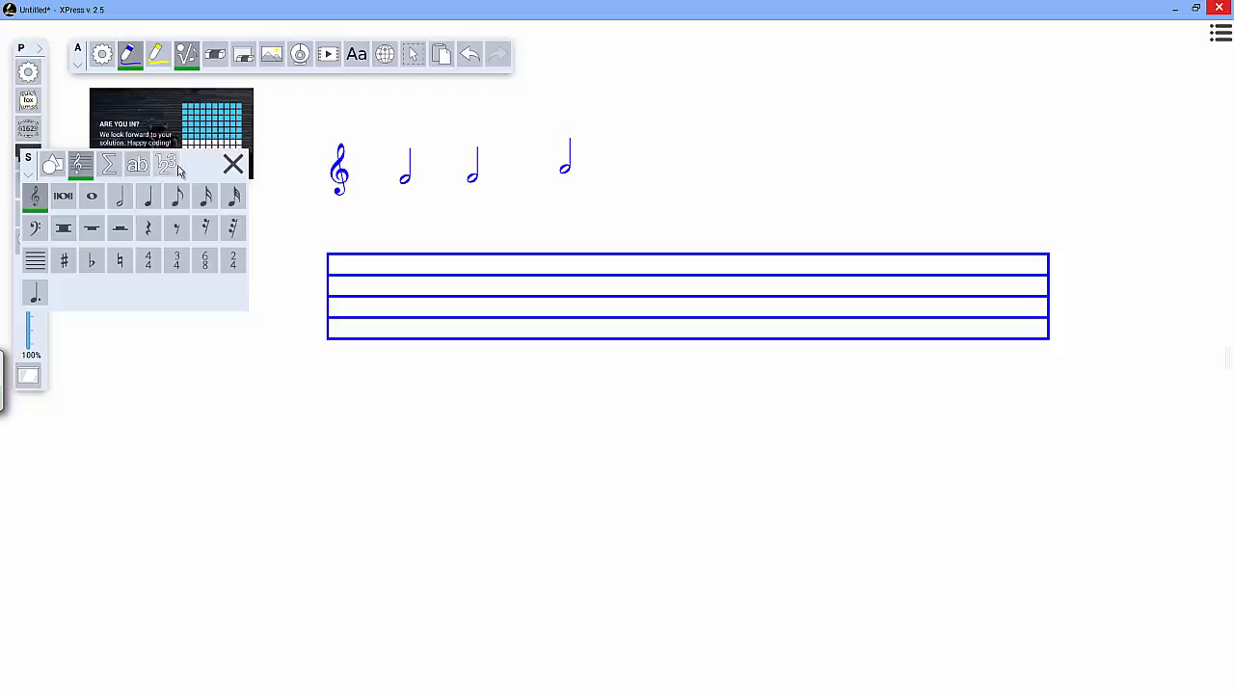
{"action": "left_click", "coordinate": [413, 54]}
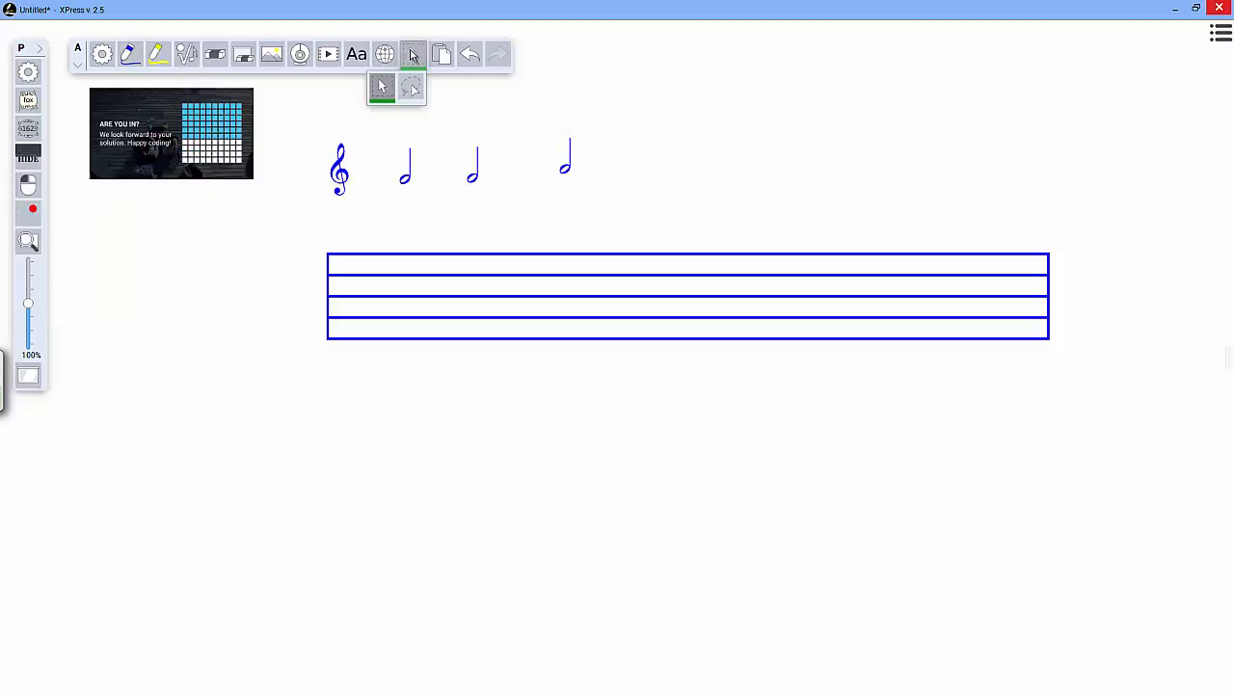
{"action": "left_click_drag", "start_coordinate": [340, 169], "coordinate": [355, 275]}
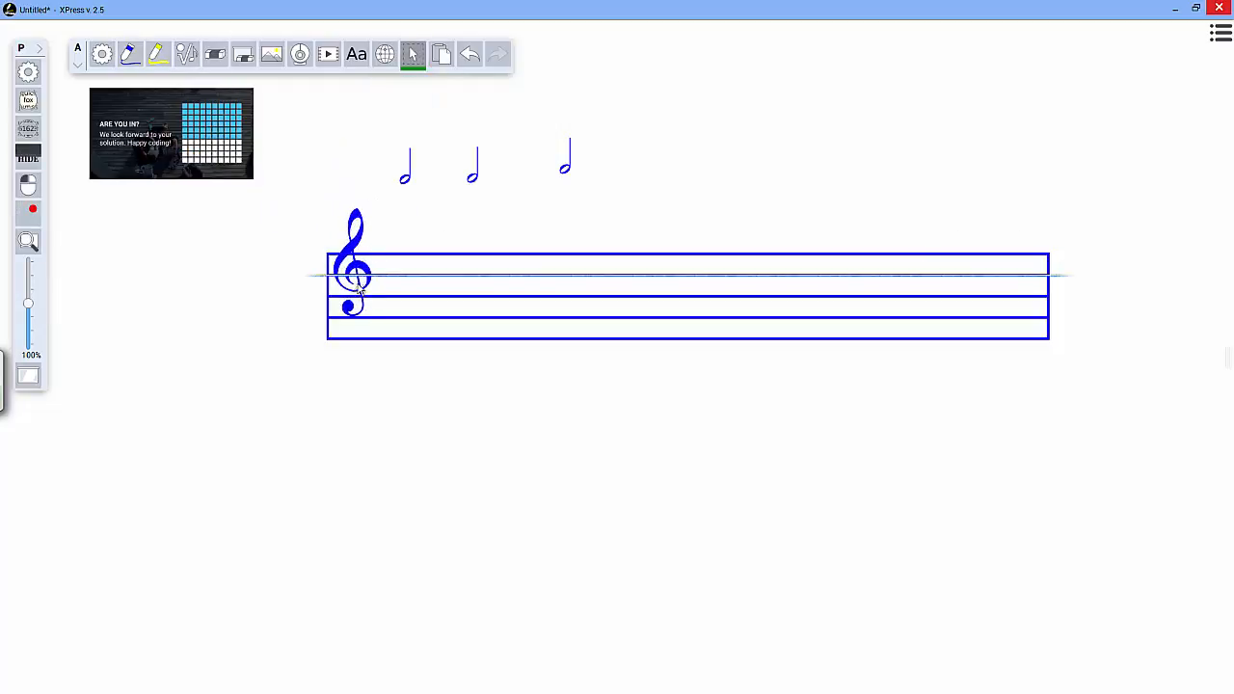
{"action": "left_click", "coordinate": [355, 279]}
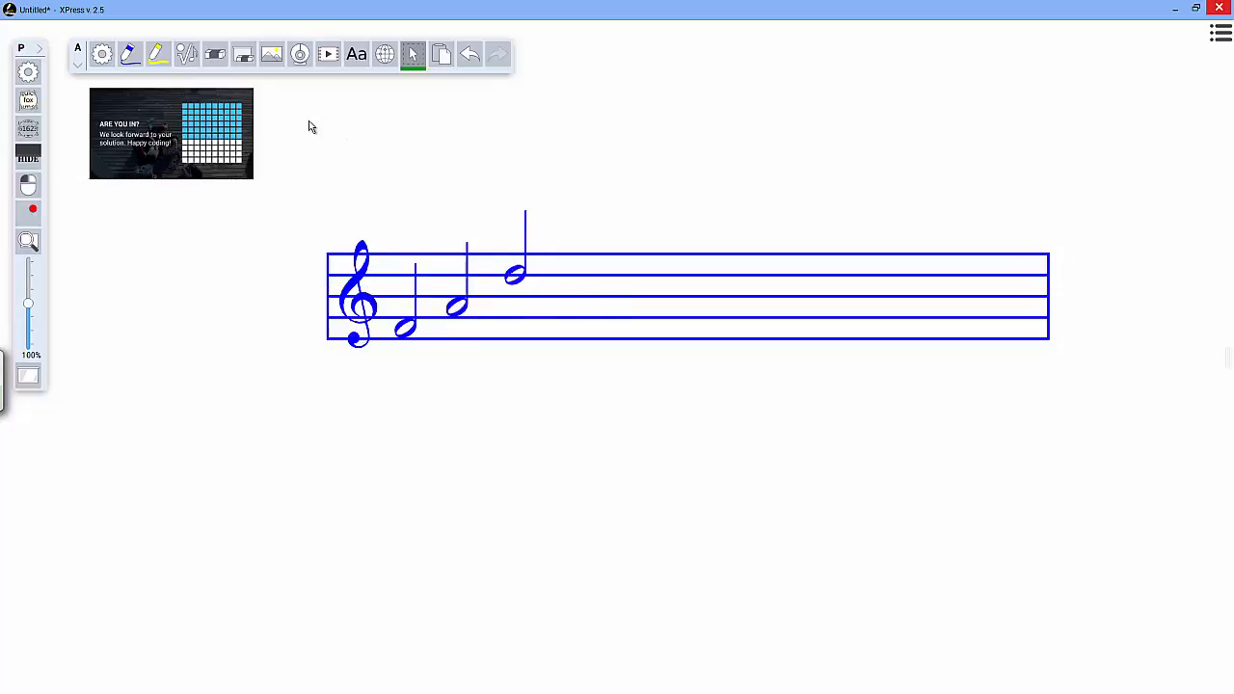
{"action": "mouse_move", "coordinate": [1205, 49]}
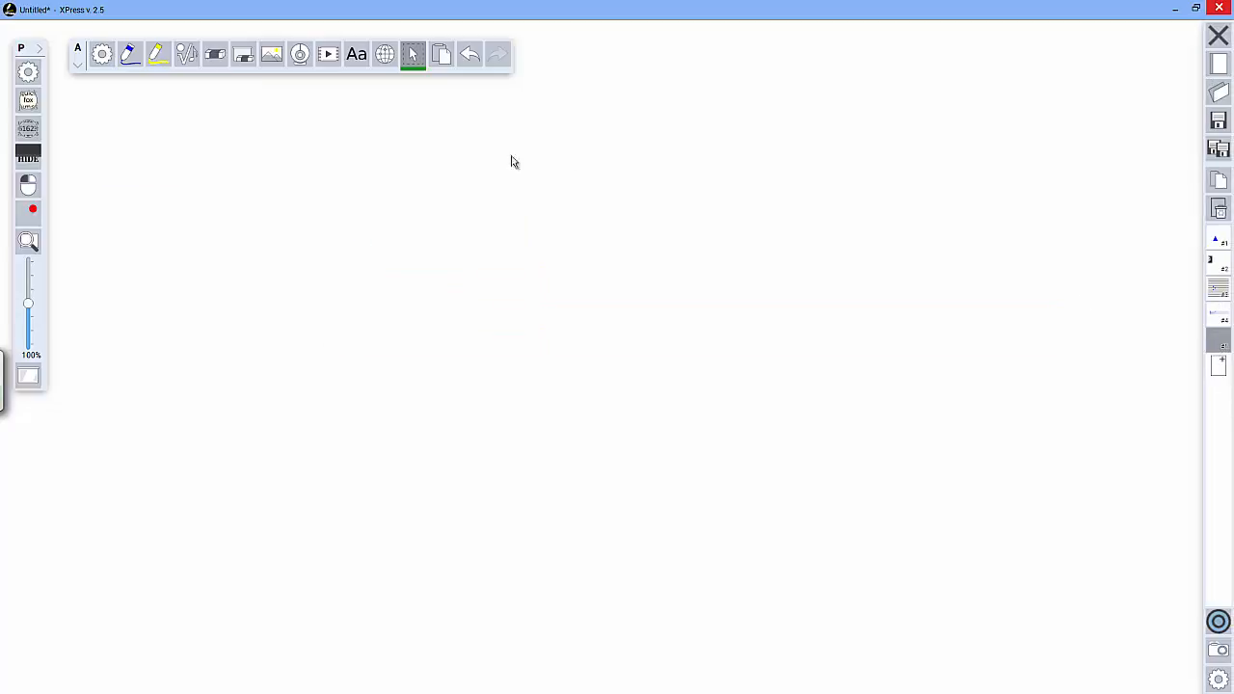
Stamp plus signs and a less-than sign from the Math symbols palette.
{"action": "left_click", "coordinate": [186, 54]}
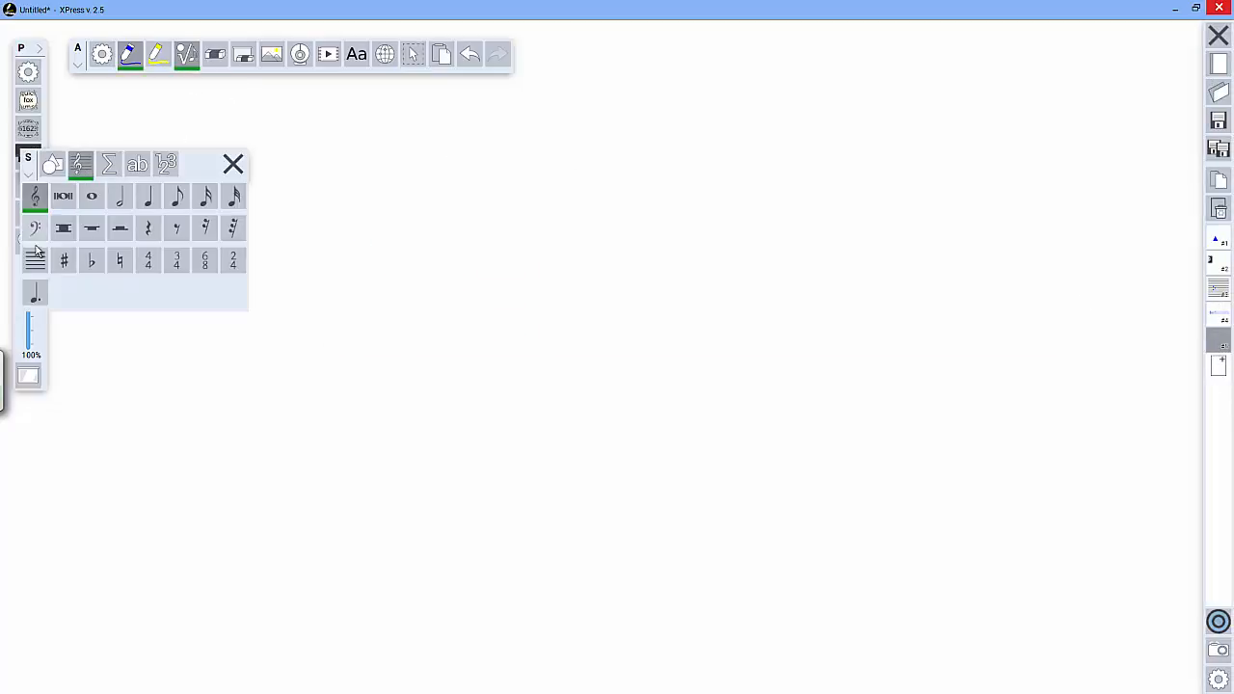
{"action": "left_click", "coordinate": [108, 163]}
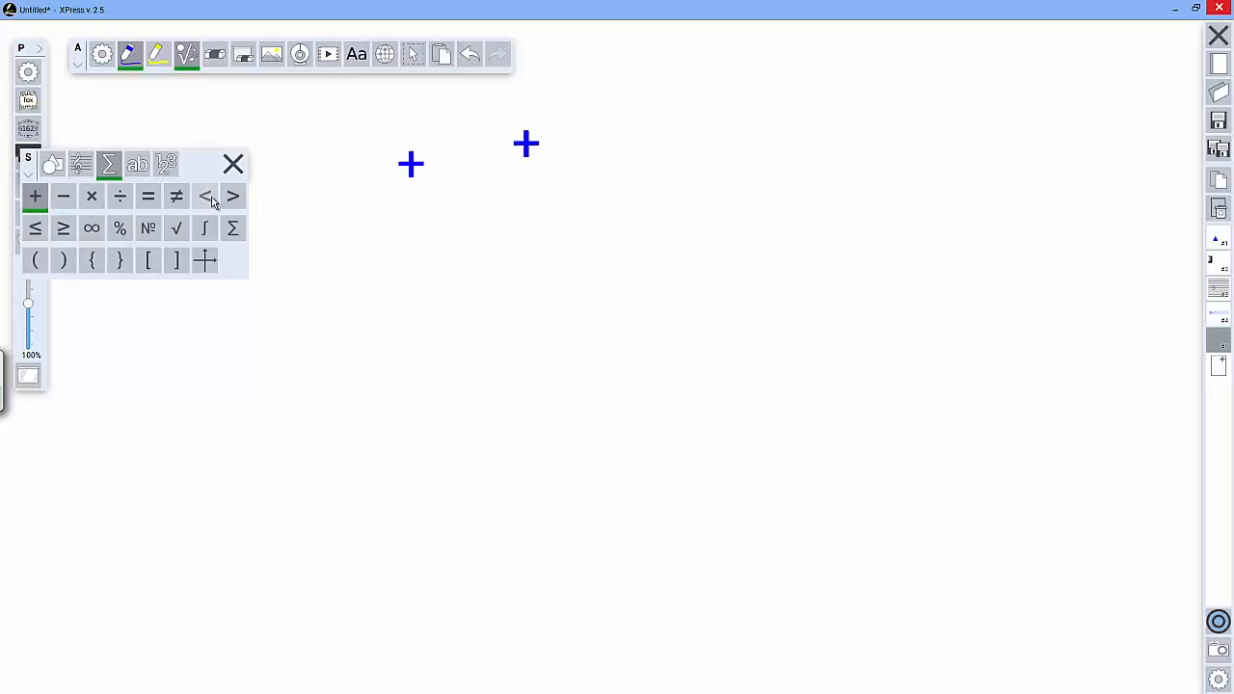
{"action": "left_click", "coordinate": [205, 196]}
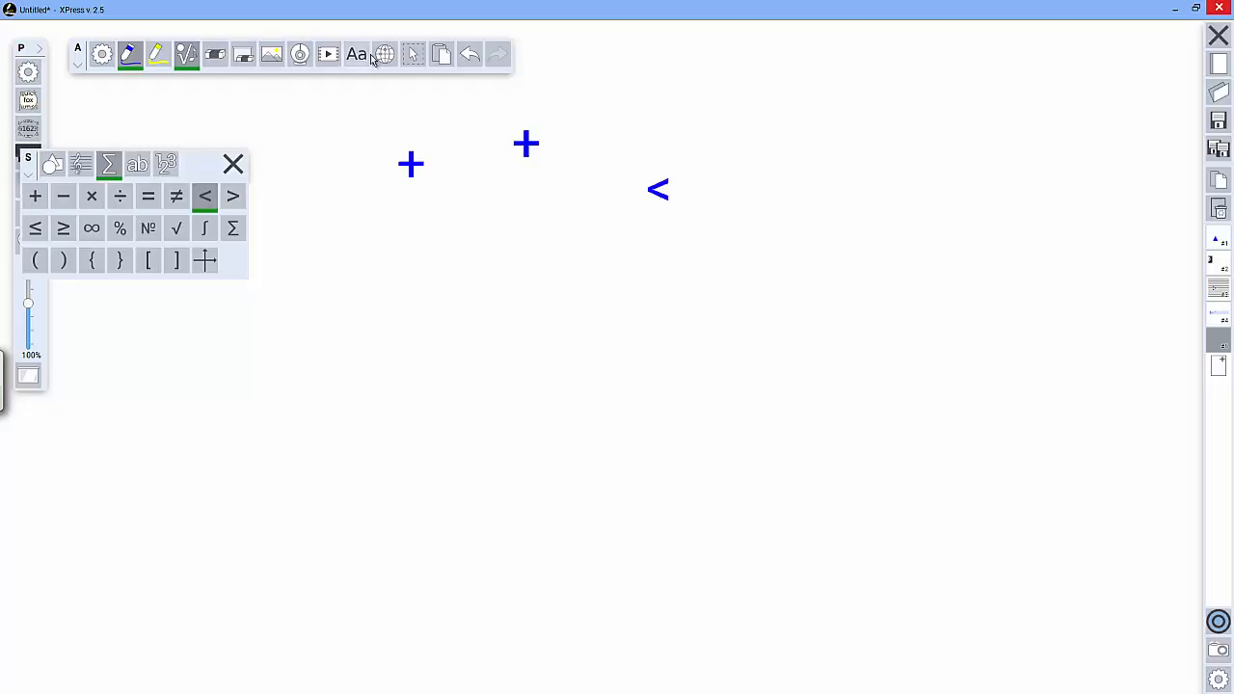
{"action": "left_click", "coordinate": [413, 54]}
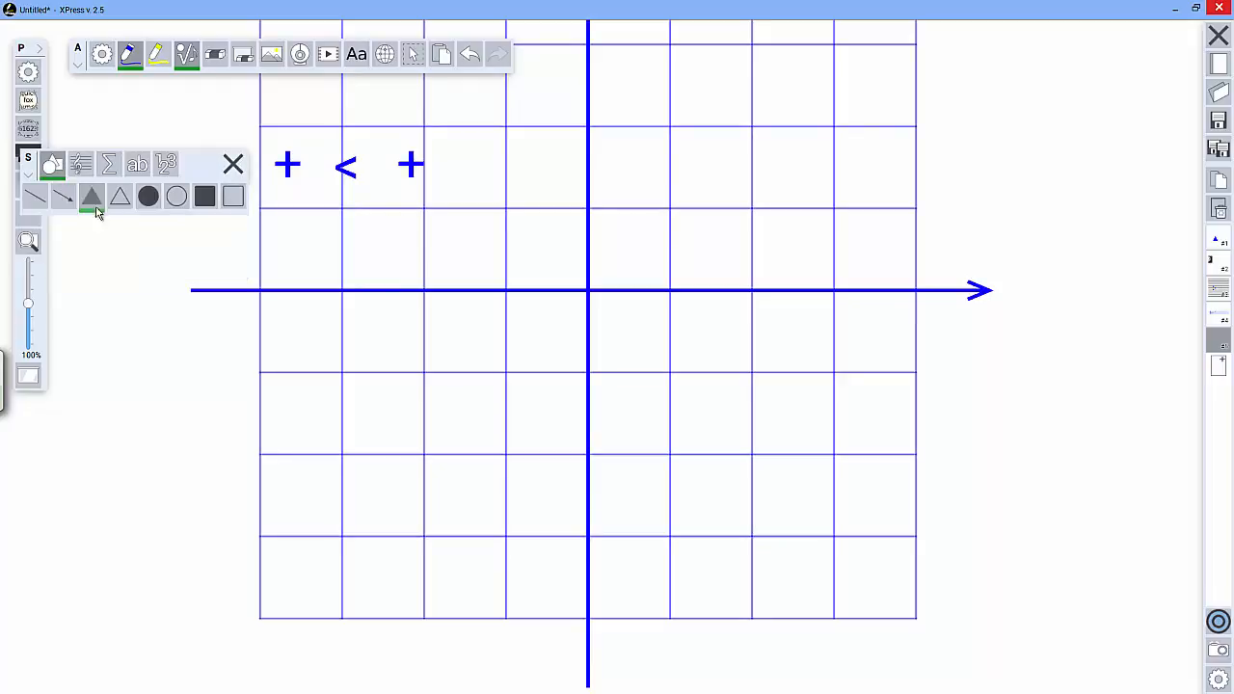
Draw a straight line up-right from the origin and a vertical drop to the x-axis.
{"action": "left_click", "coordinate": [34, 196]}
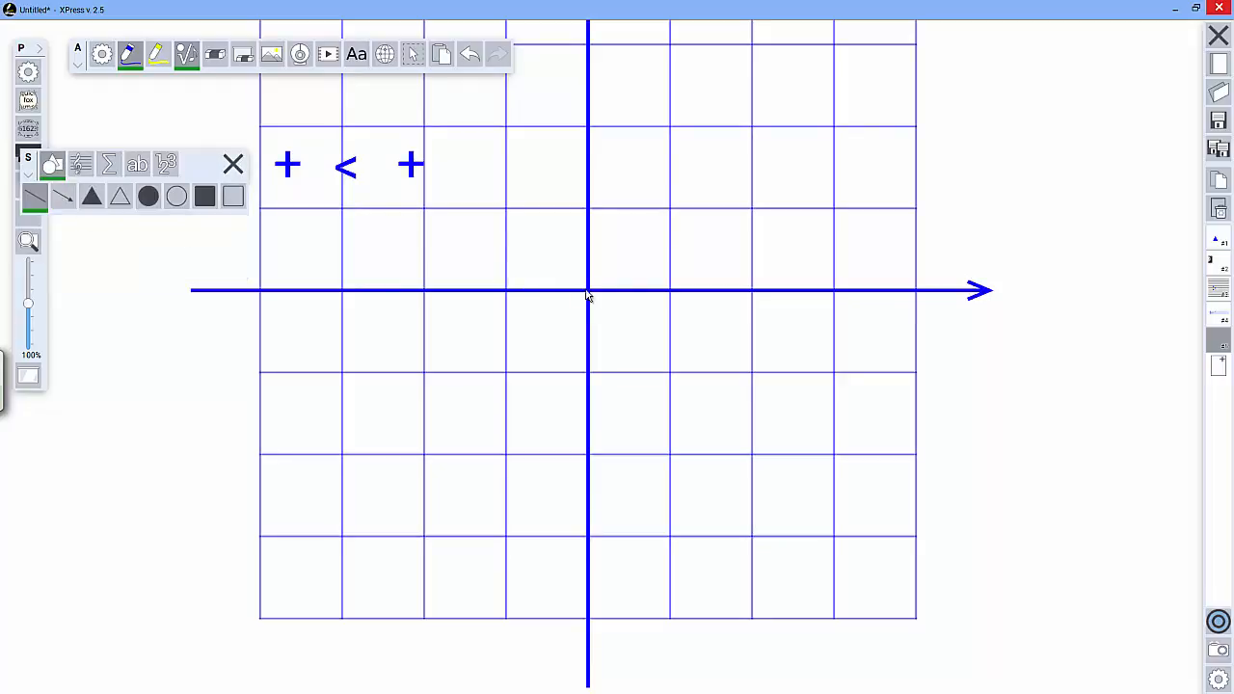
{"action": "left_click_drag", "start_coordinate": [588, 290], "coordinate": [844, 135]}
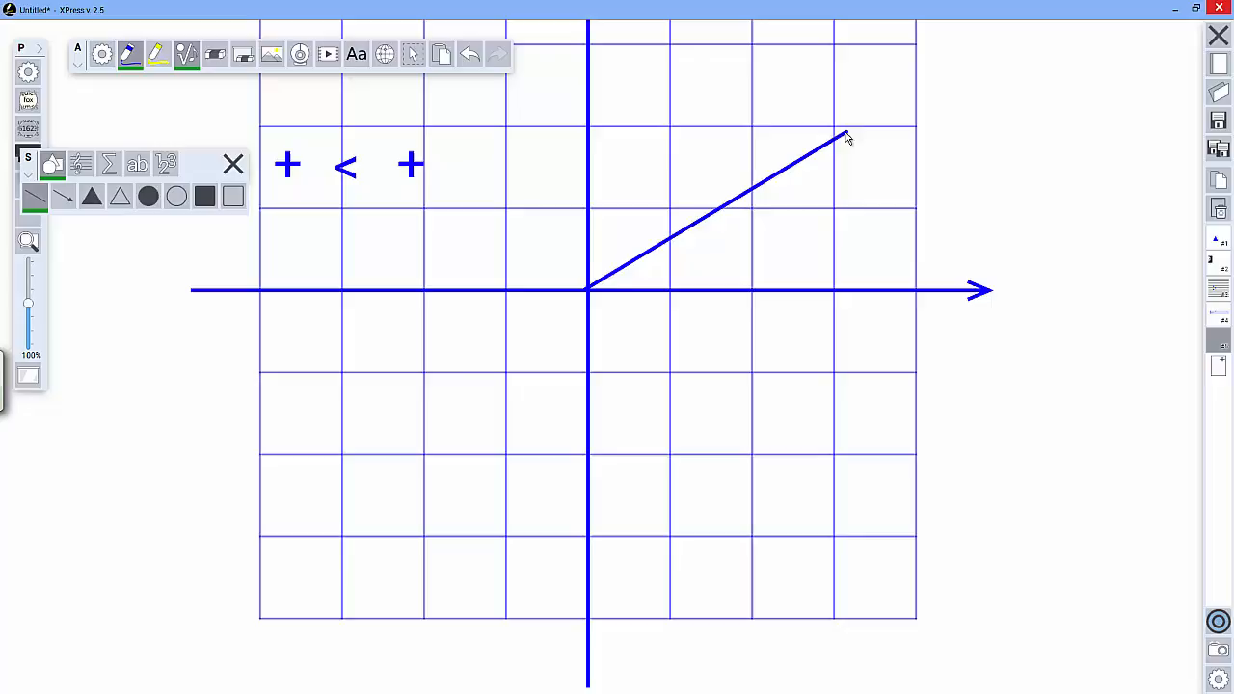
{"action": "left_click_drag", "start_coordinate": [846, 135], "coordinate": [895, 56]}
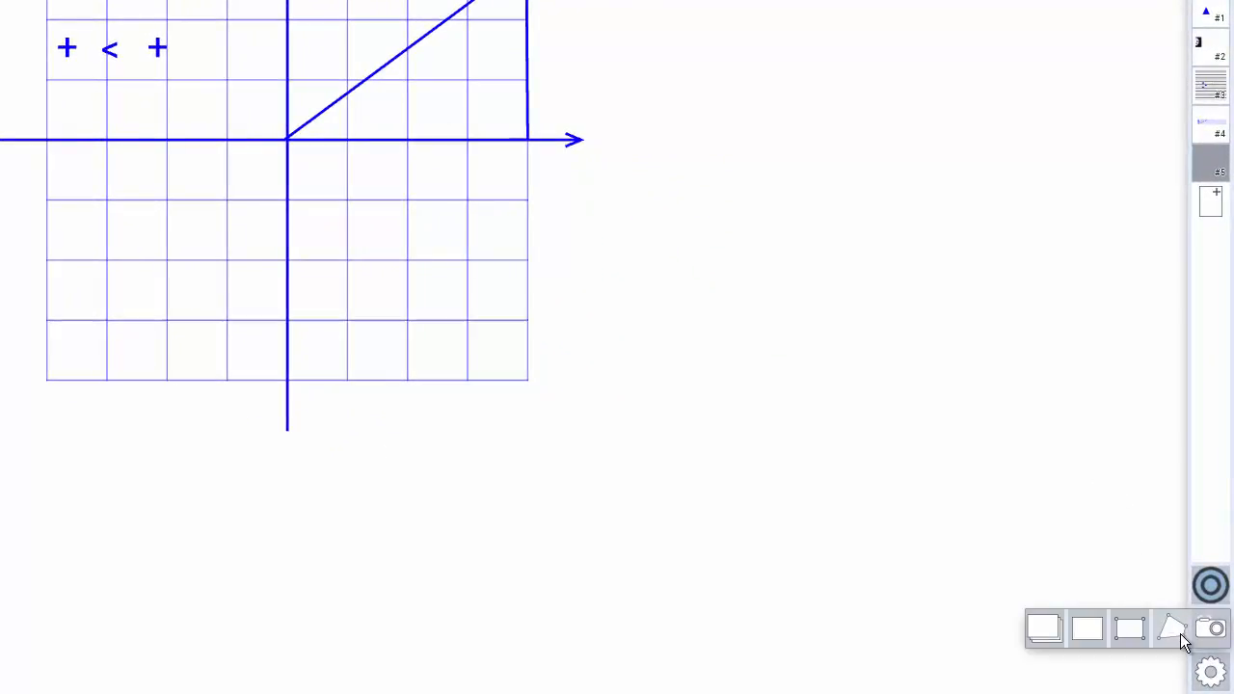
{"action": "mouse_move", "coordinate": [1173, 629]}
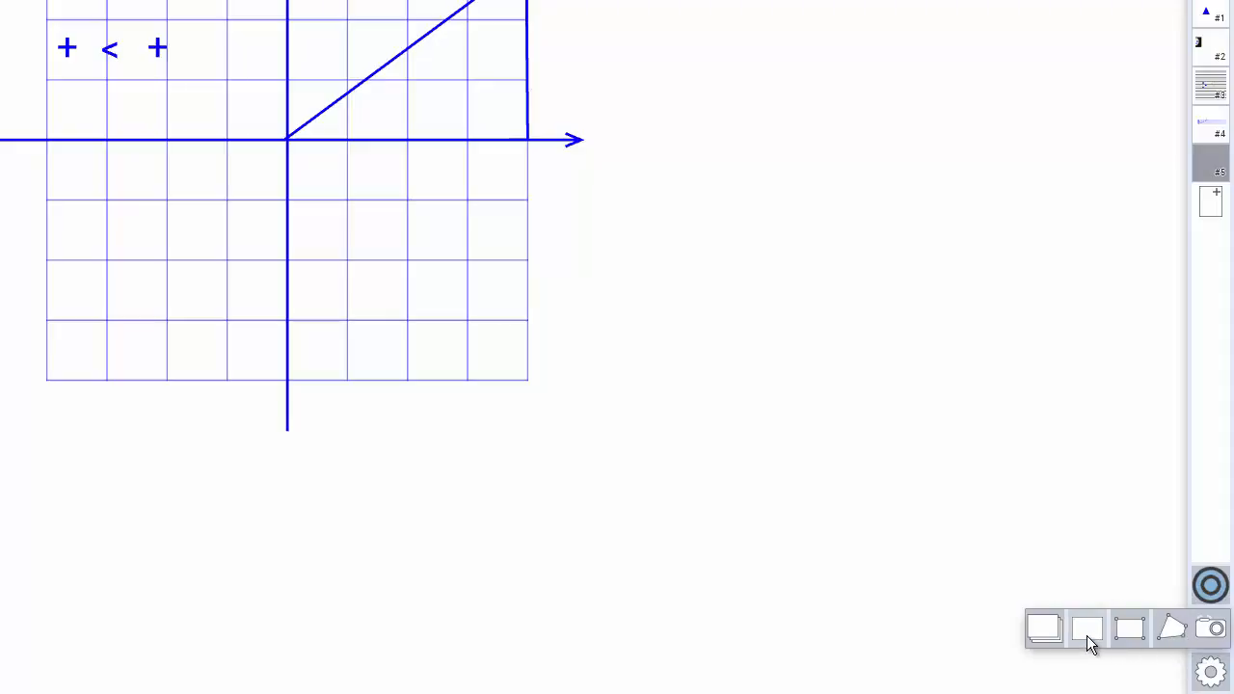
{"action": "mouse_move", "coordinate": [1044, 629]}
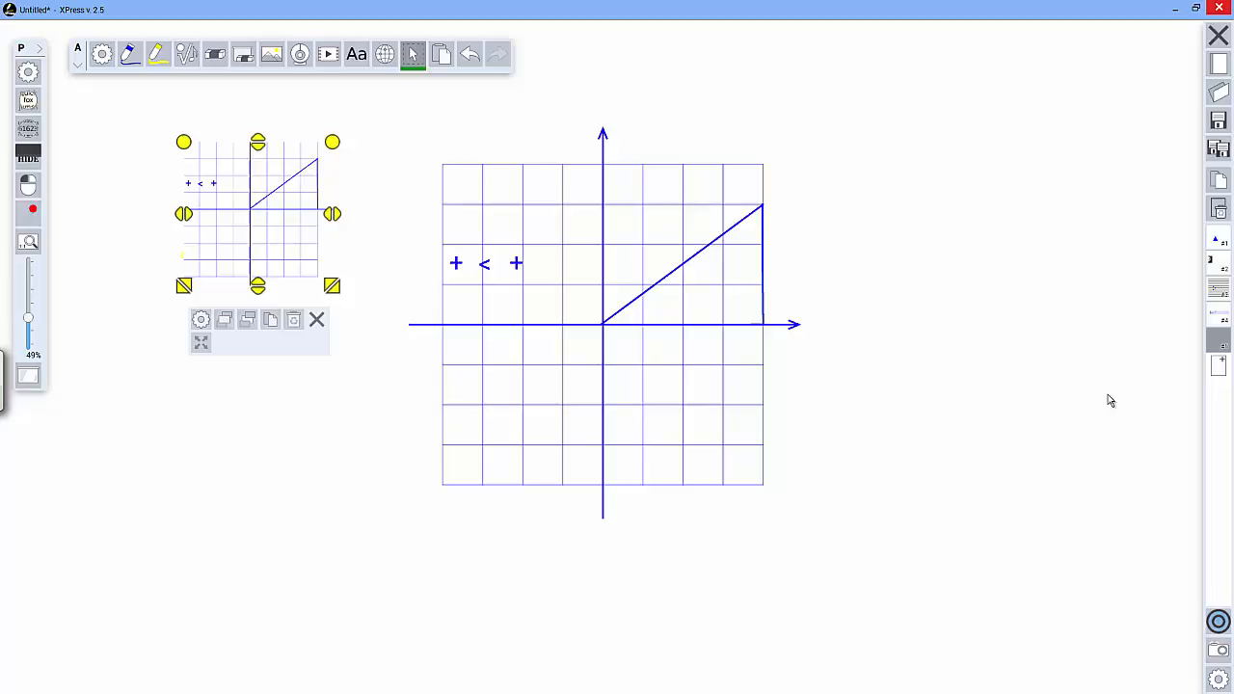
Open the snapshot toolbar's save captures option to bring up the Save to file / Print prompt.
{"action": "left_click", "coordinate": [1218, 653]}
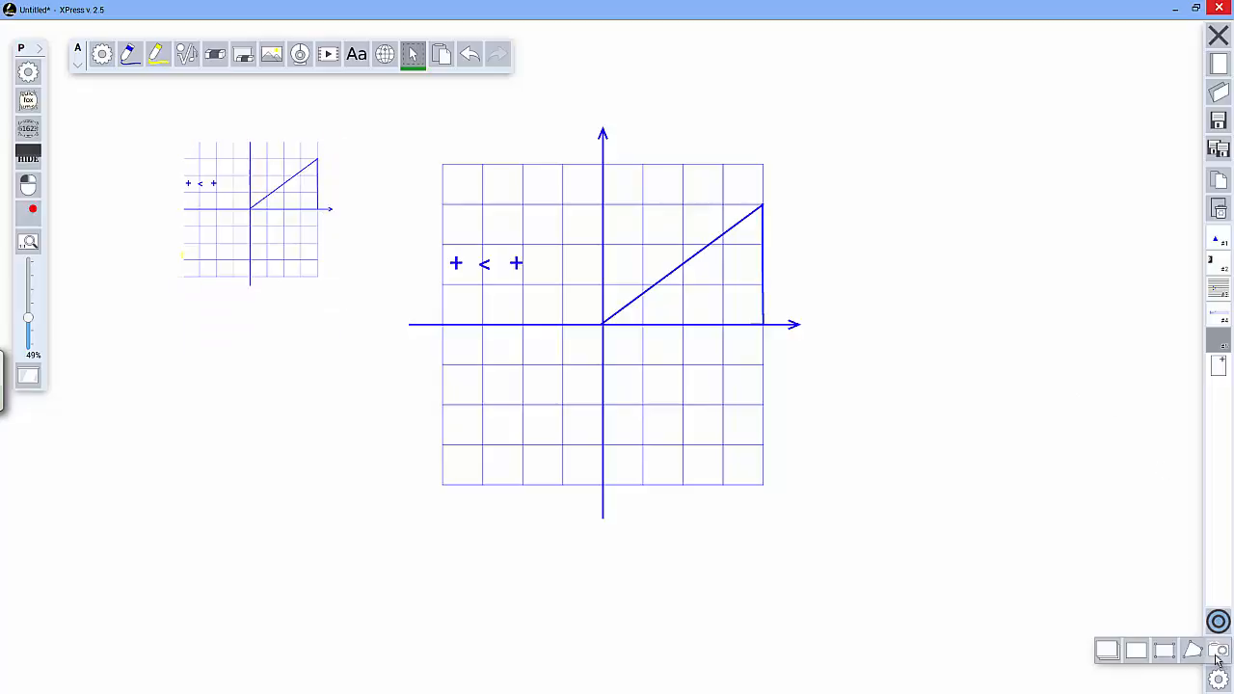
{"action": "left_click", "coordinate": [1217, 651]}
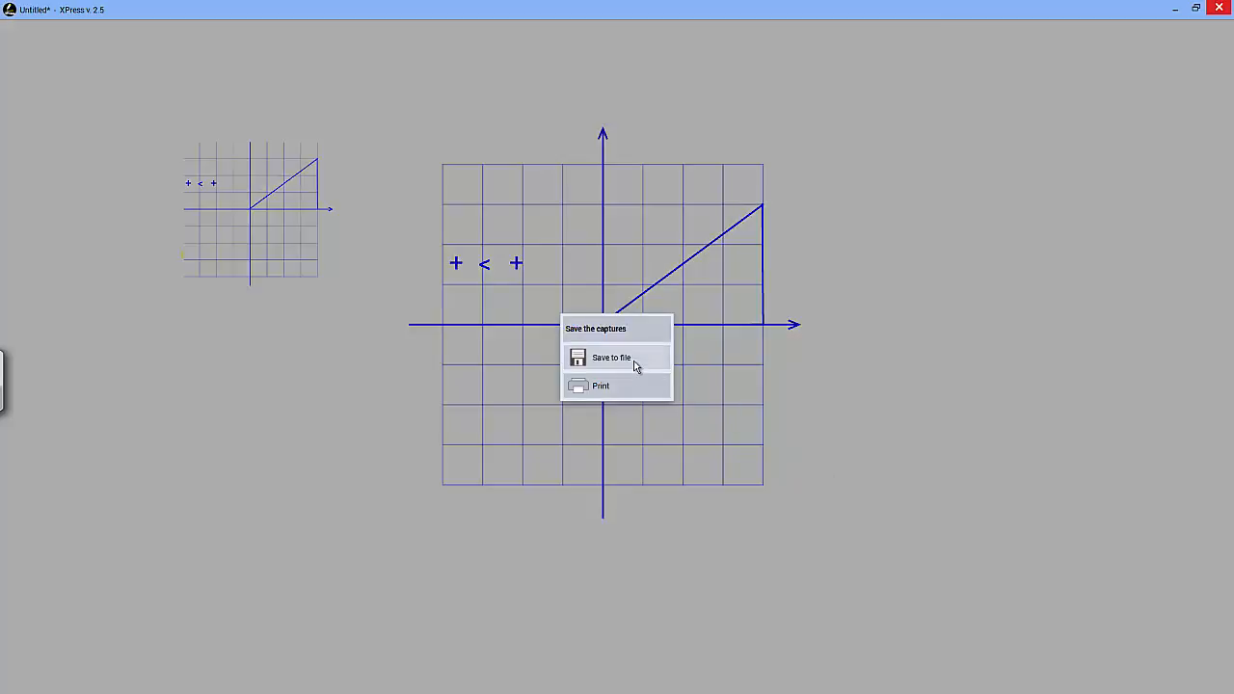